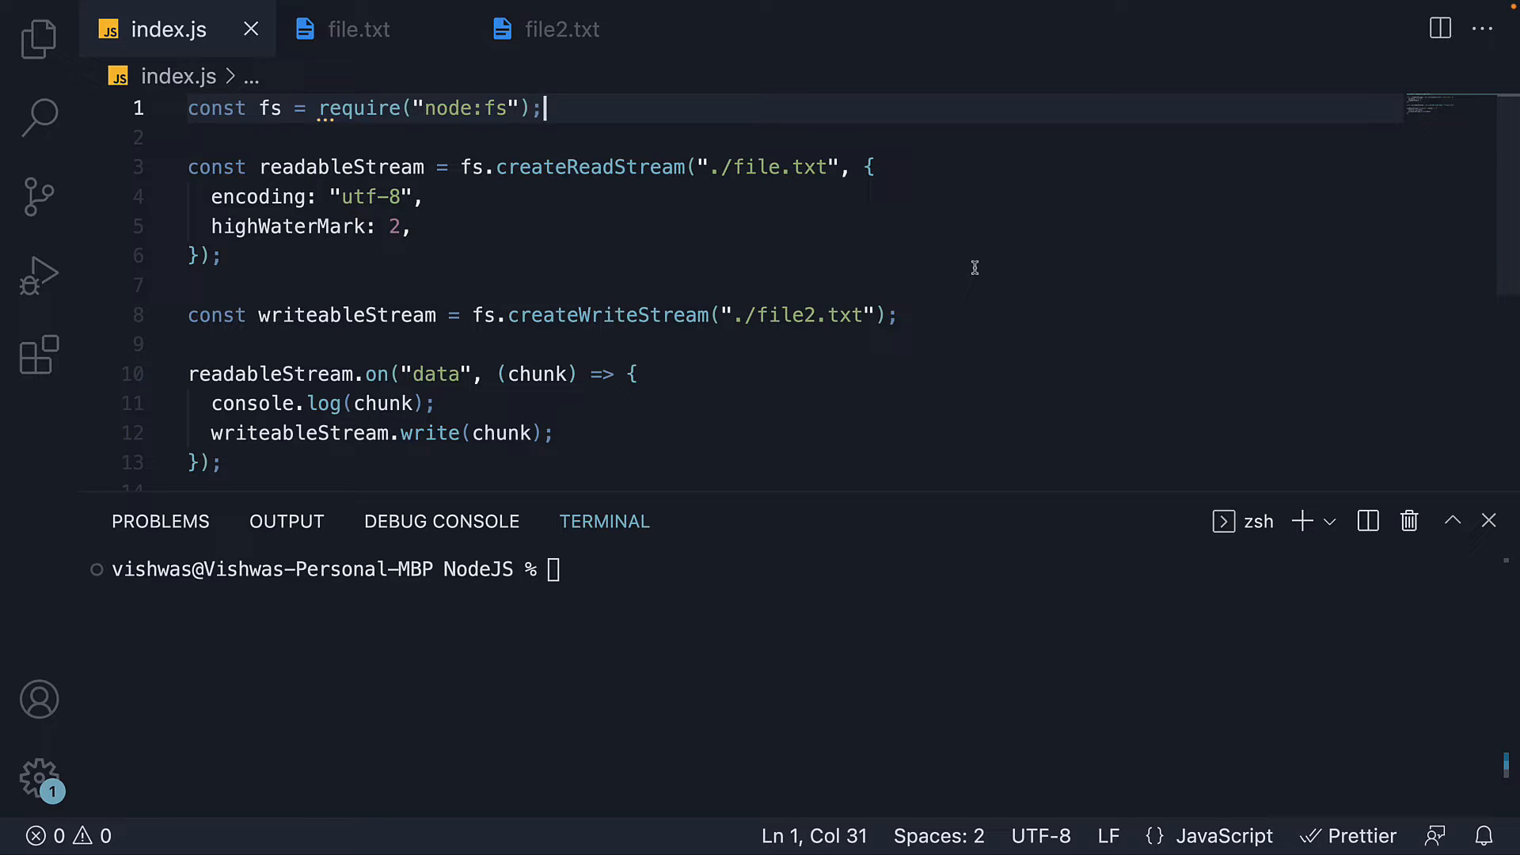
mouse_move(560, 167)
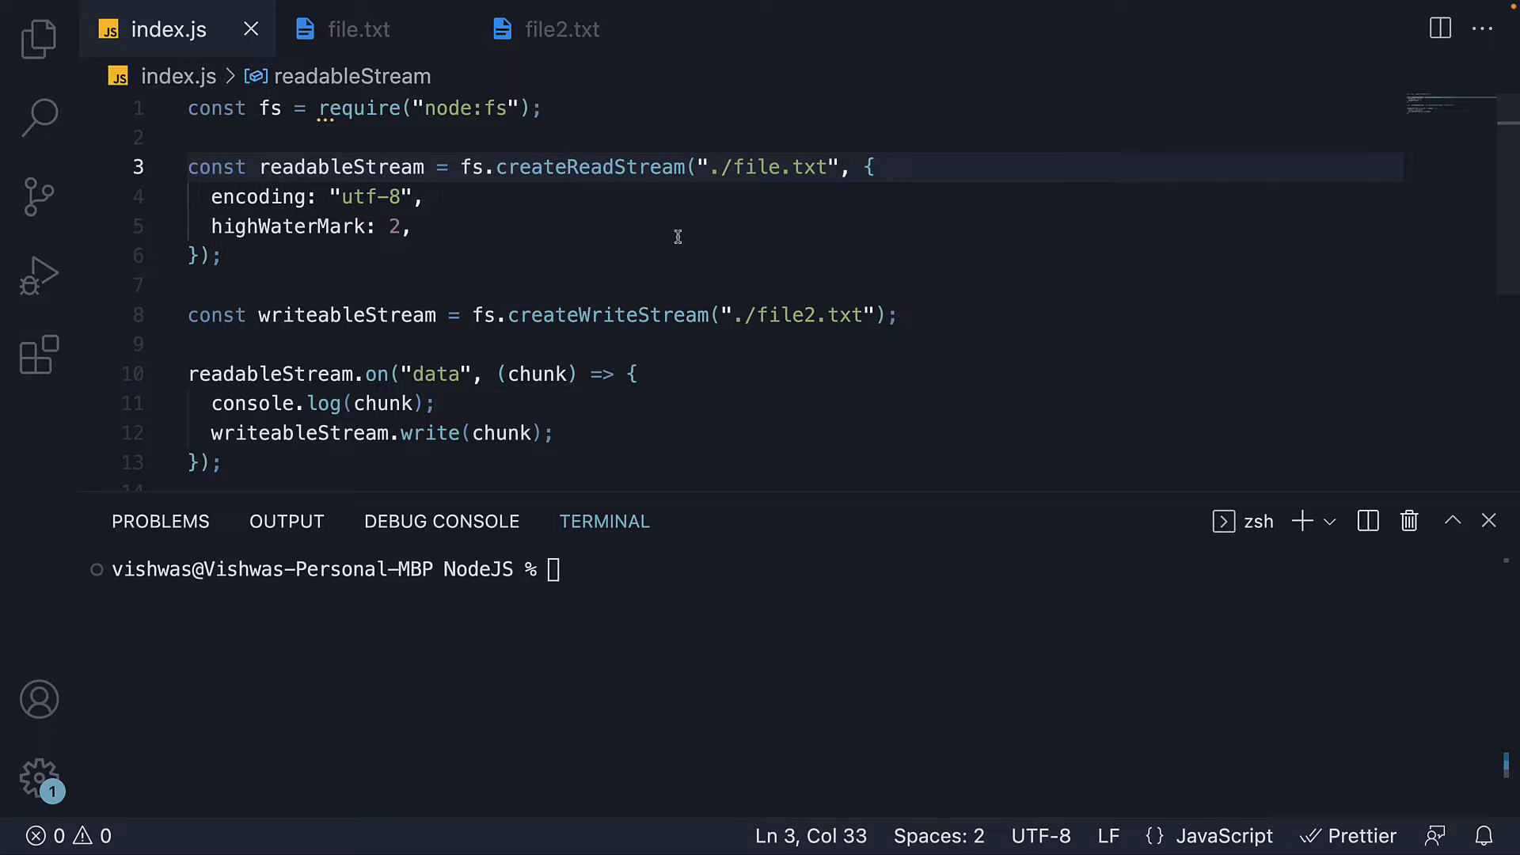
- Comment out the data handler and add readableStream.pipe(writeableStream); on line 10, then save index.js
click(628, 315)
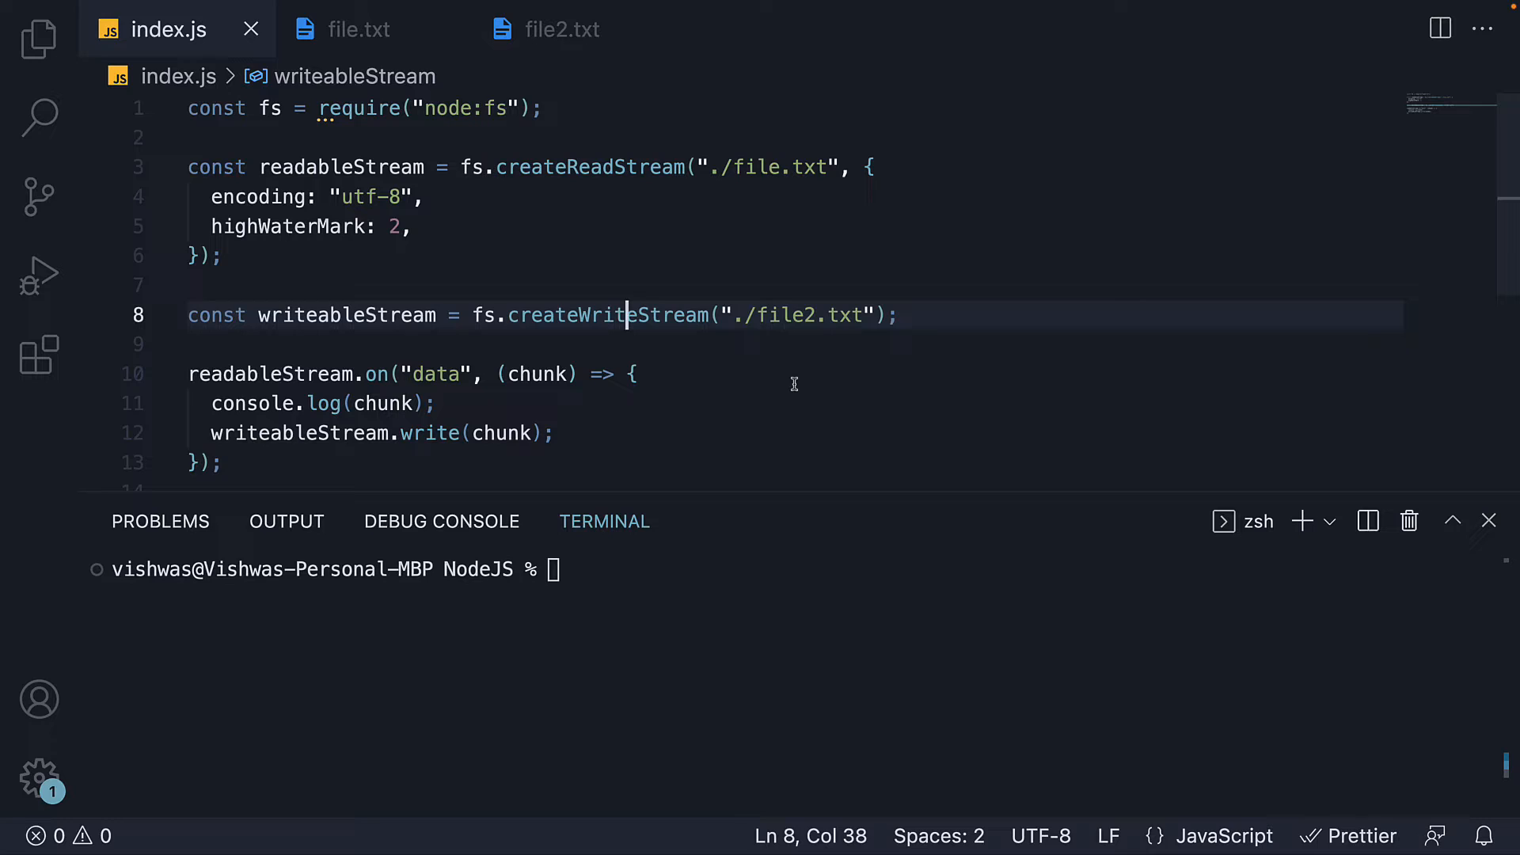
mouse_move(1044, 387)
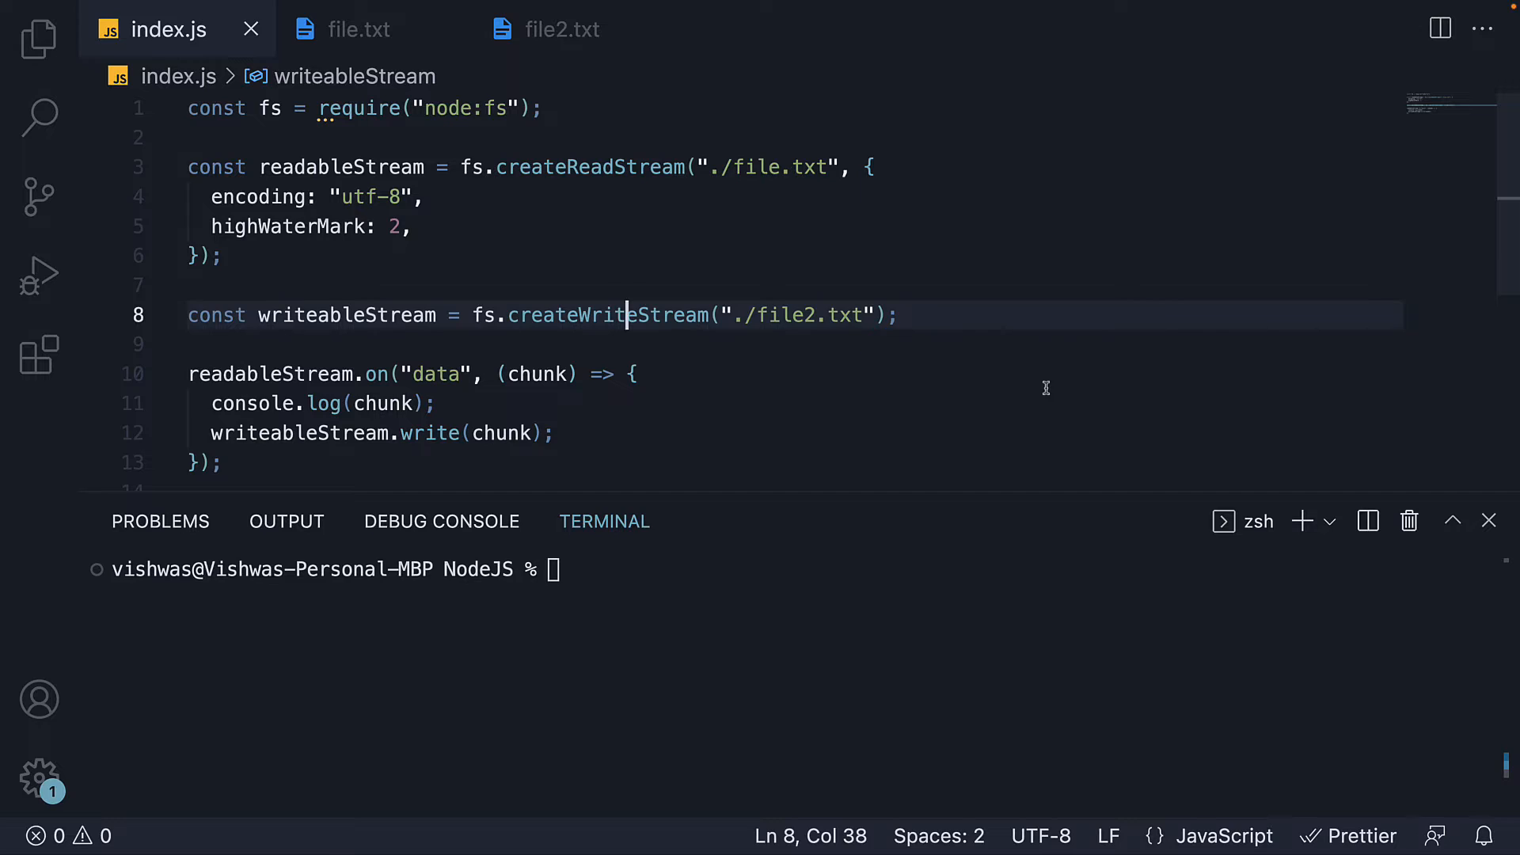
mouse_move(955, 362)
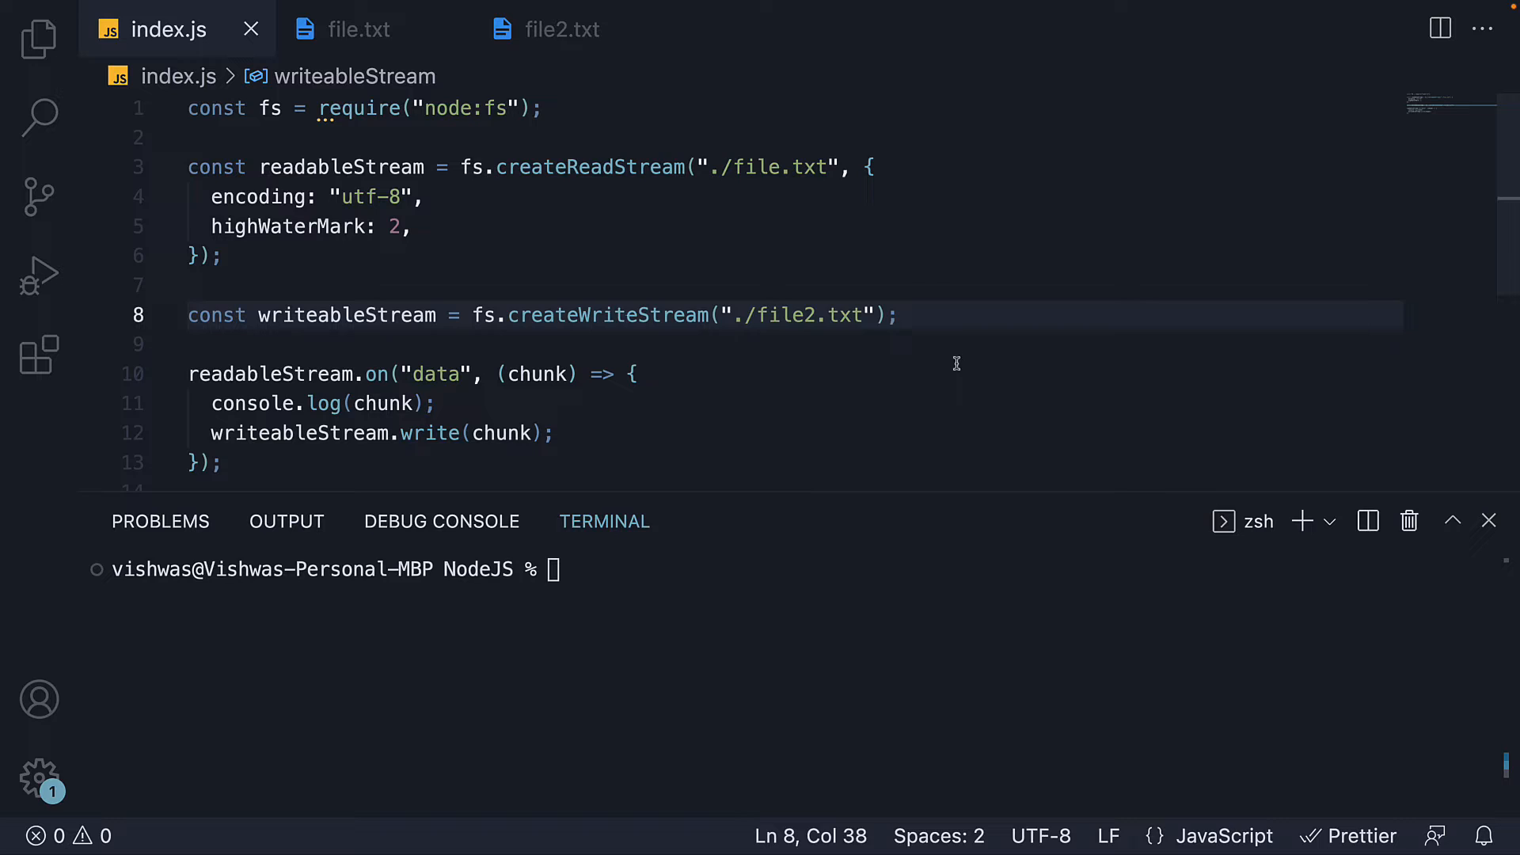
scroll(down, 3)
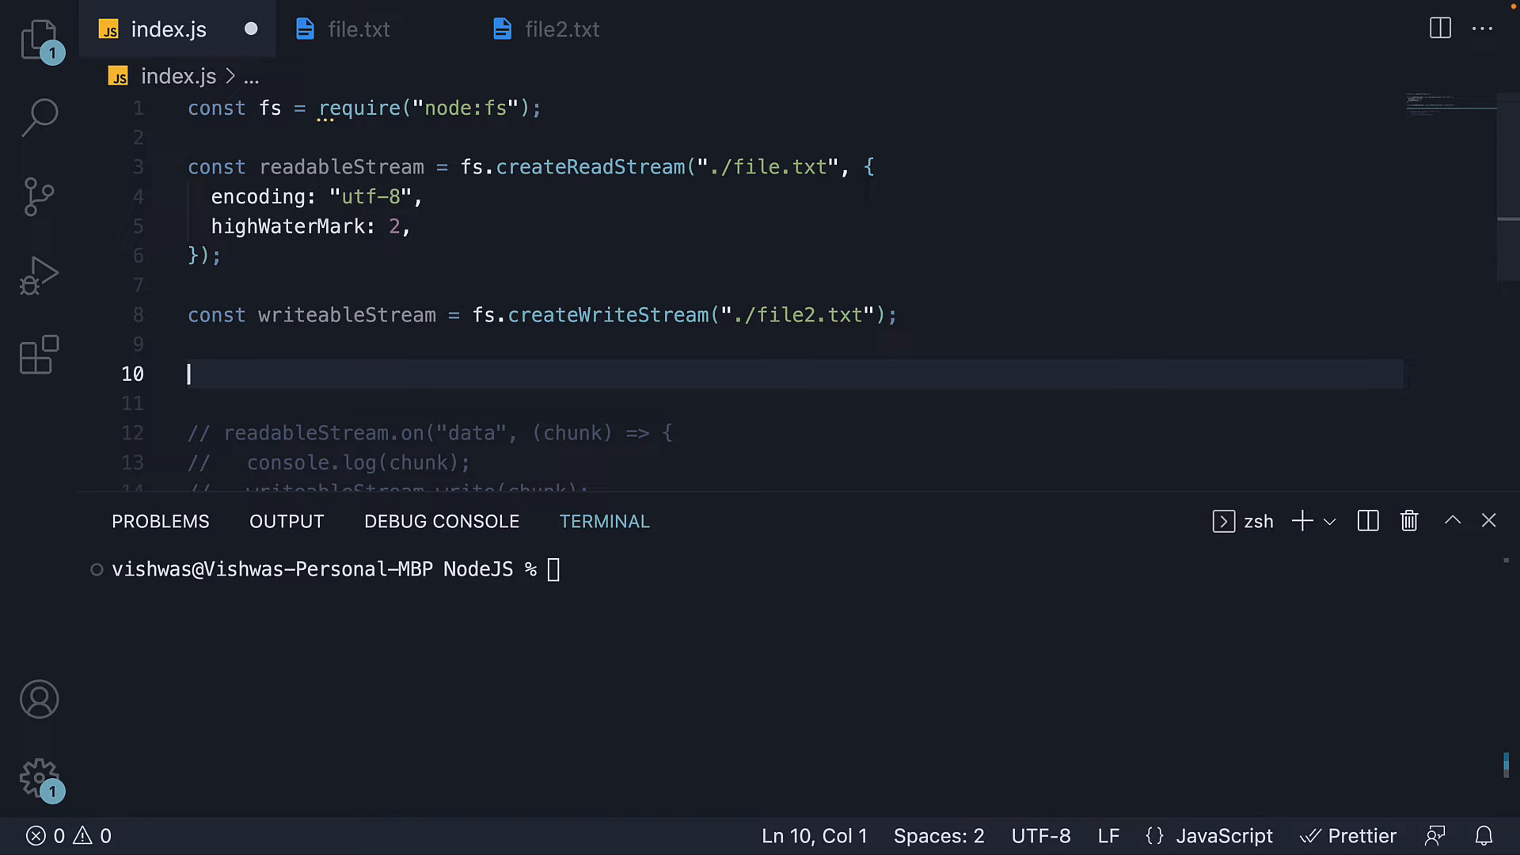
text(readableStream.)
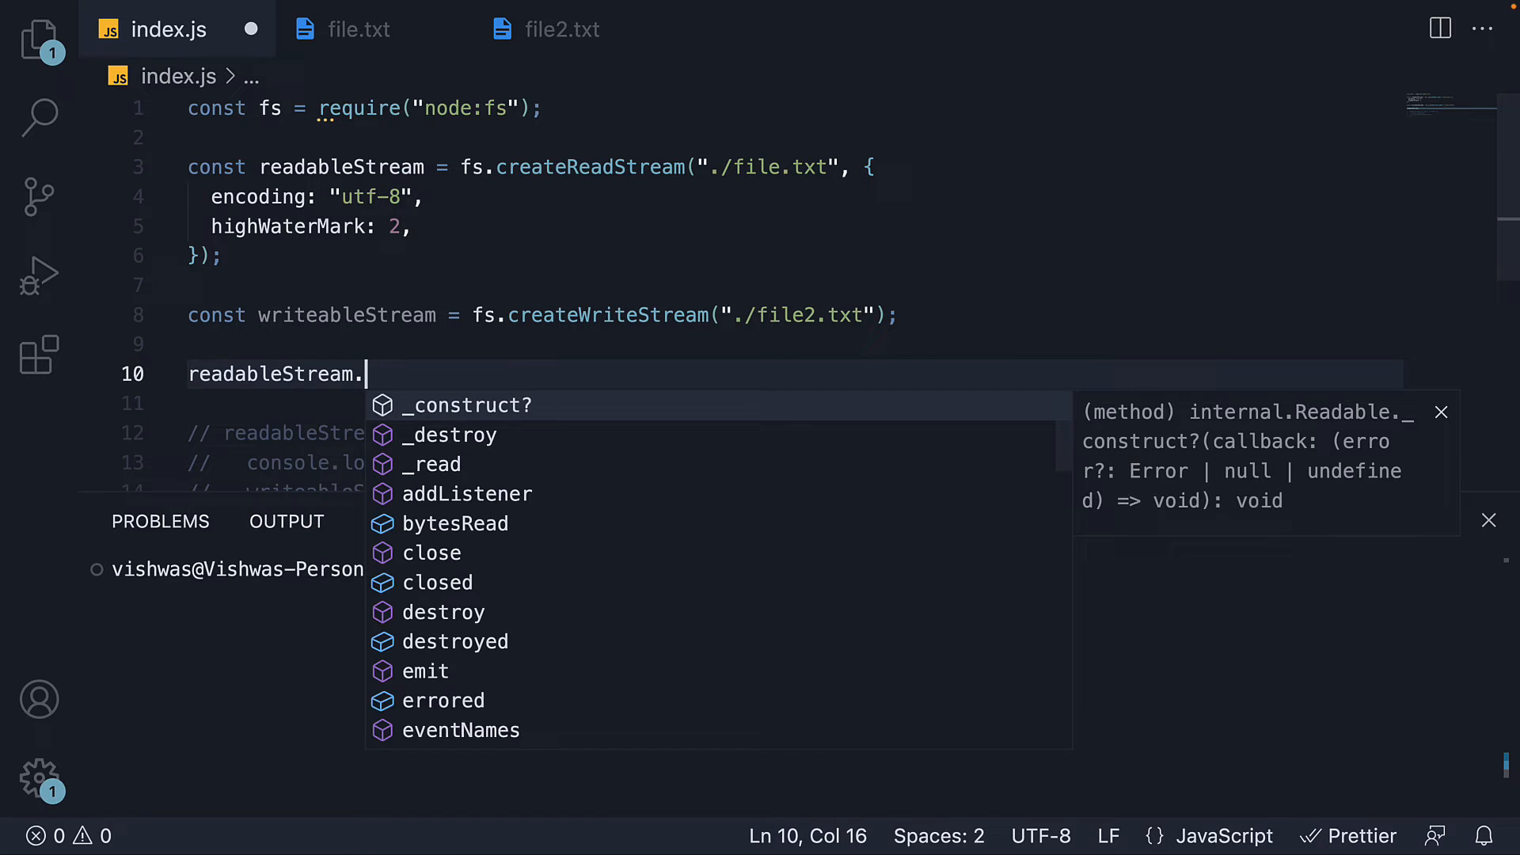
text(pipe)
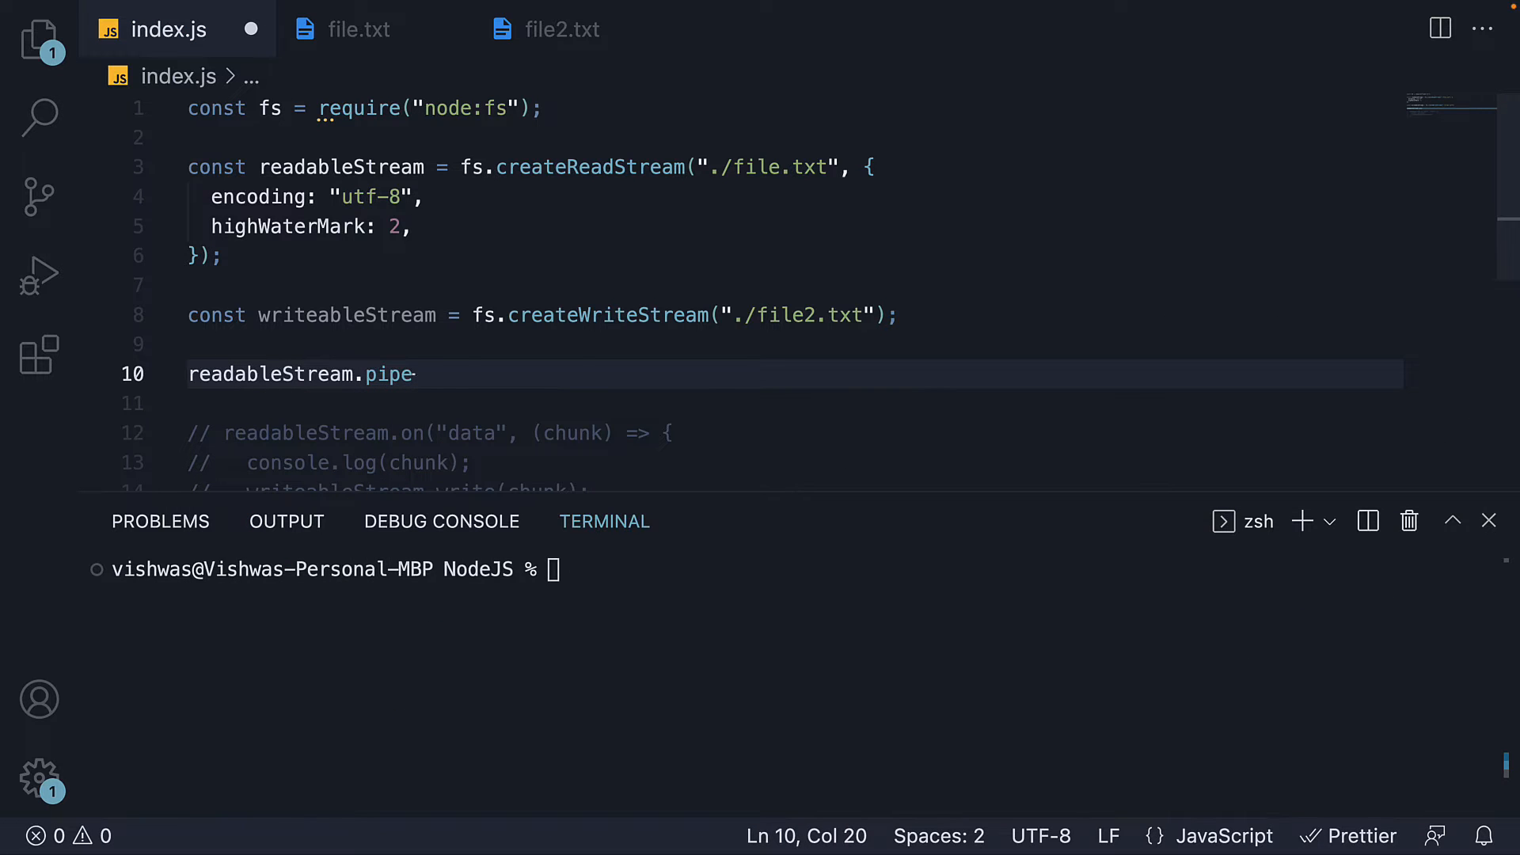
text((writeableStream);)
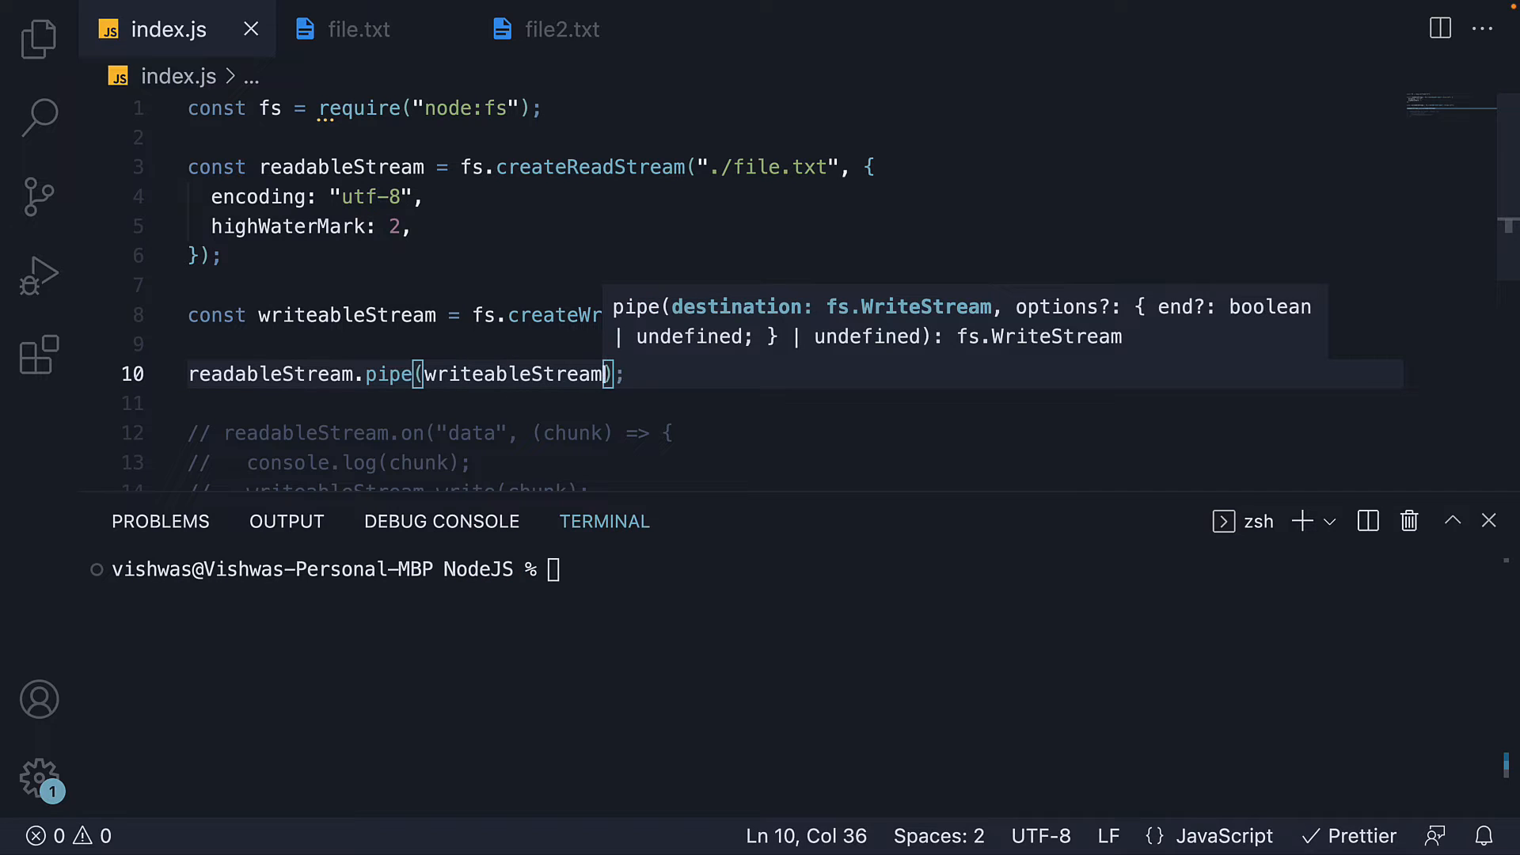
mouse_move(653, 64)
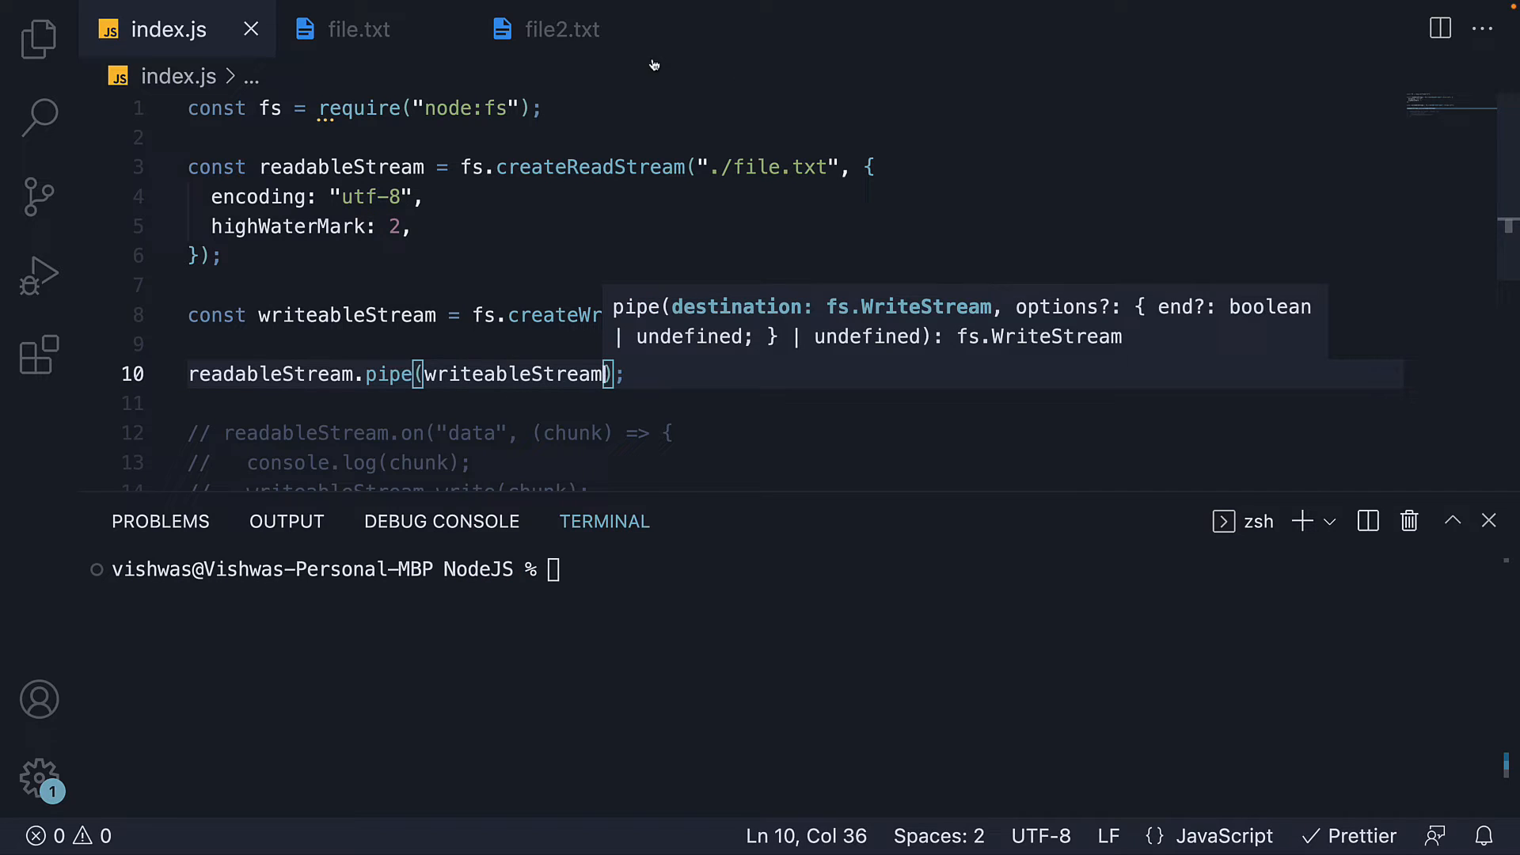
- Clear file2.txt, rerun 'node index', and compare file2.txt with file.txt before returning to index.js
click(560, 29)
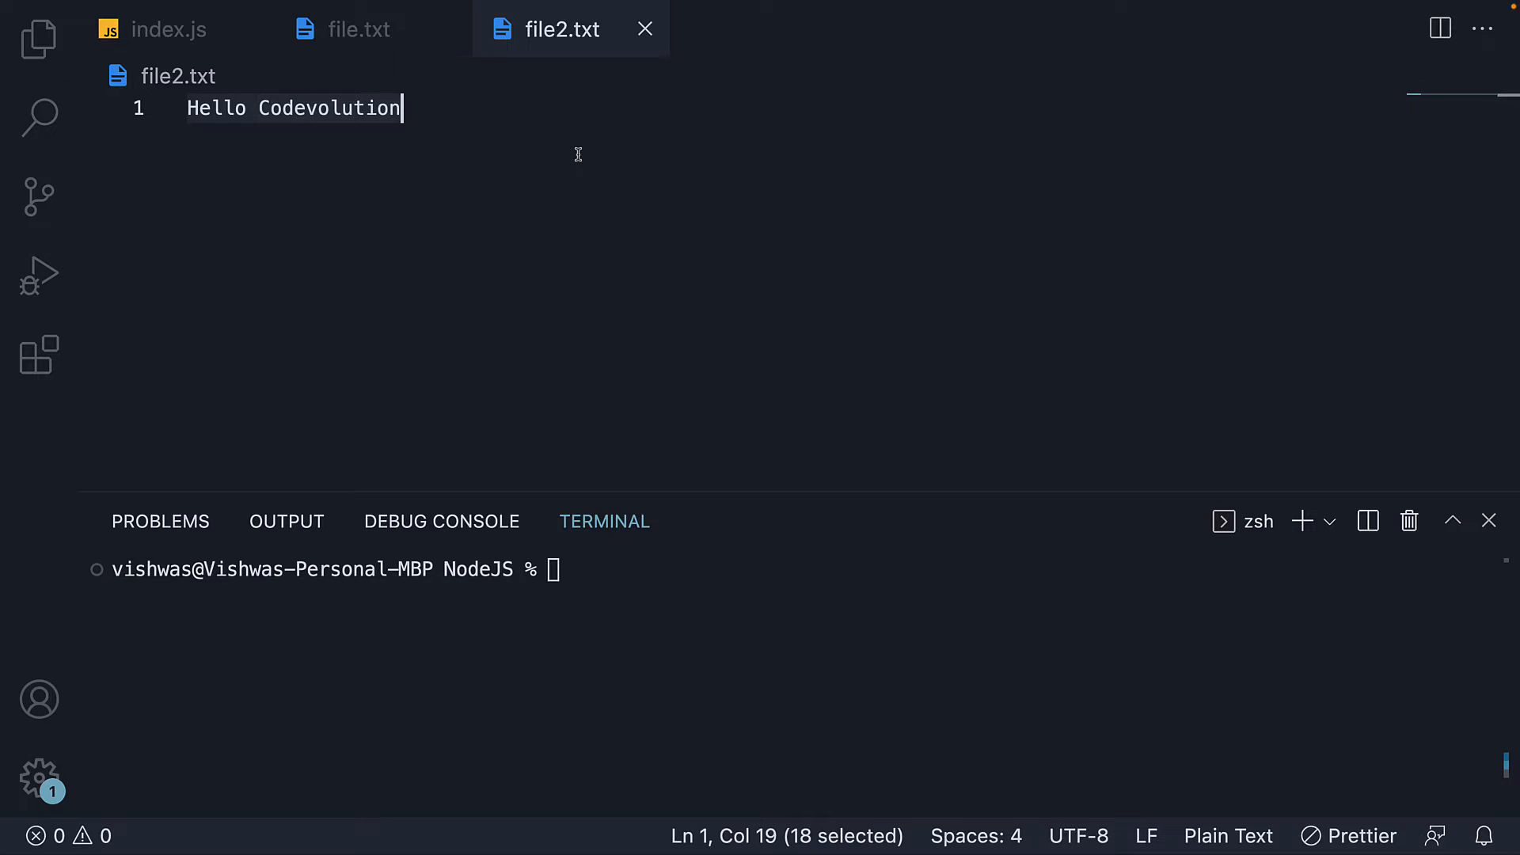
key(Delete)
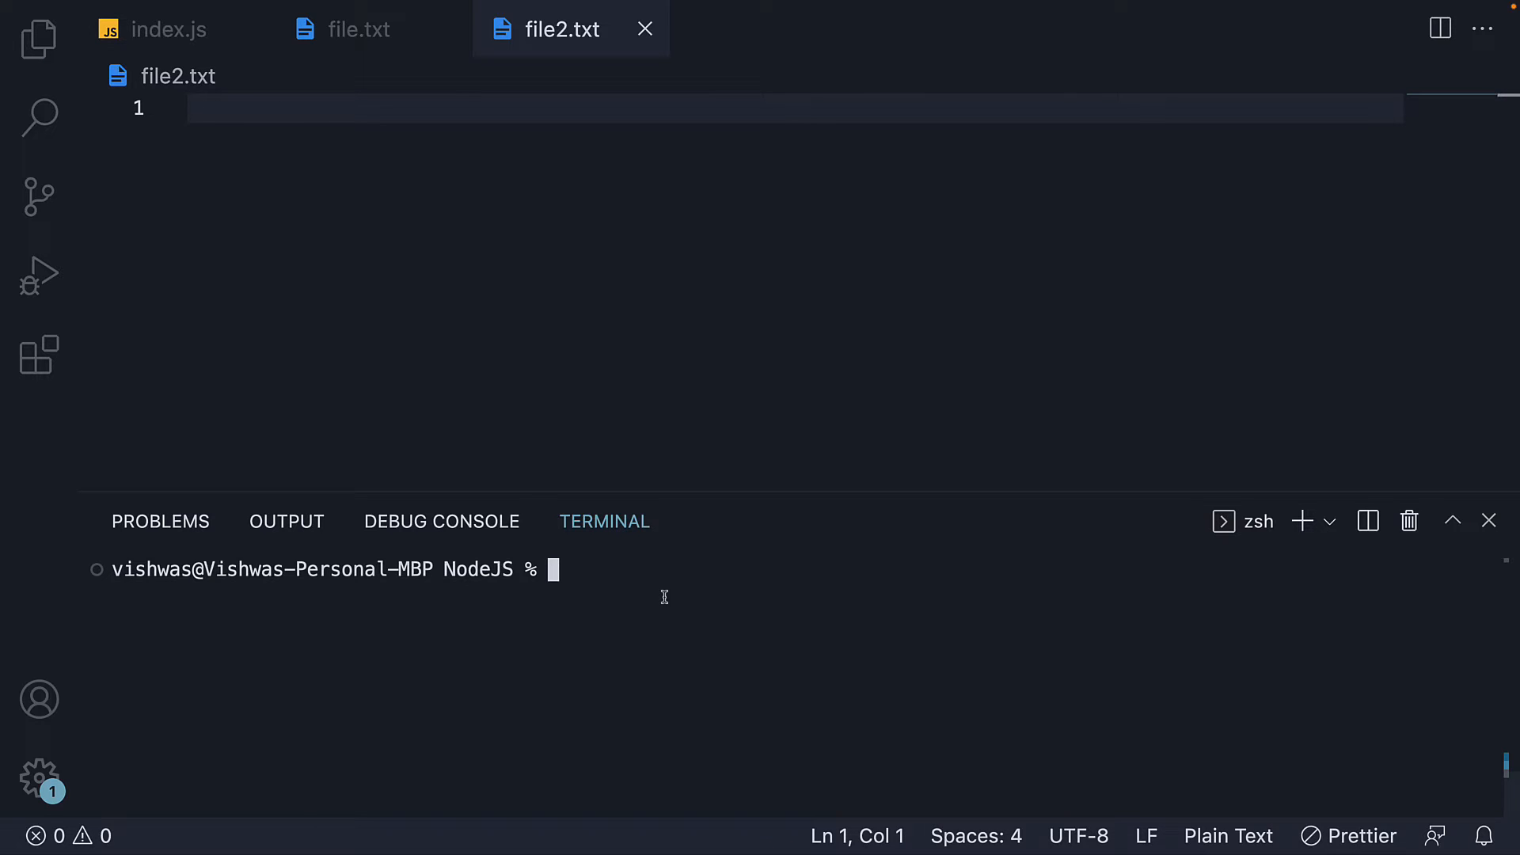
text(node index)
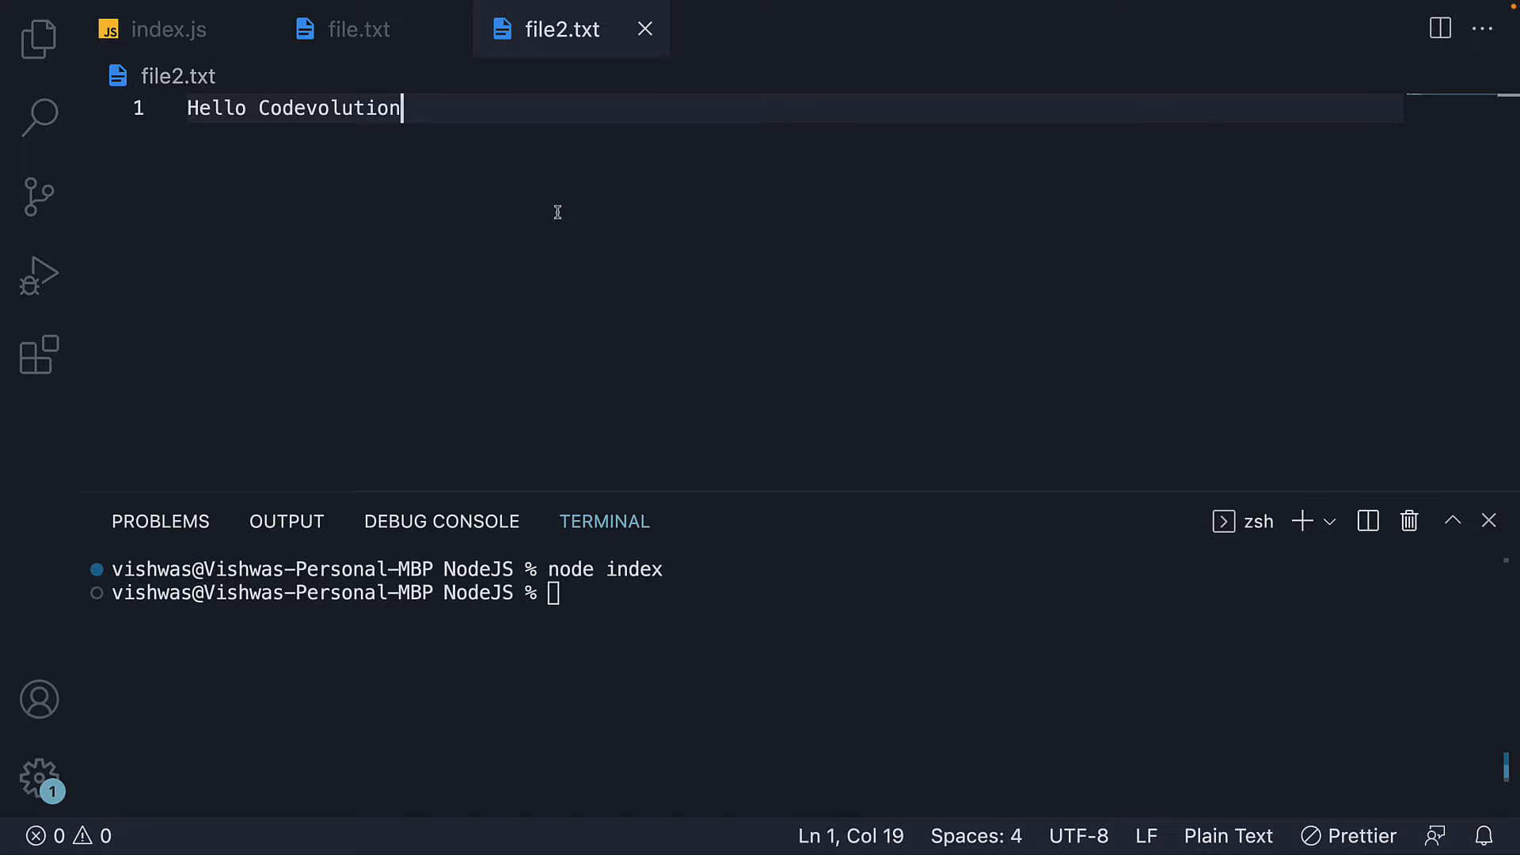
click(357, 29)
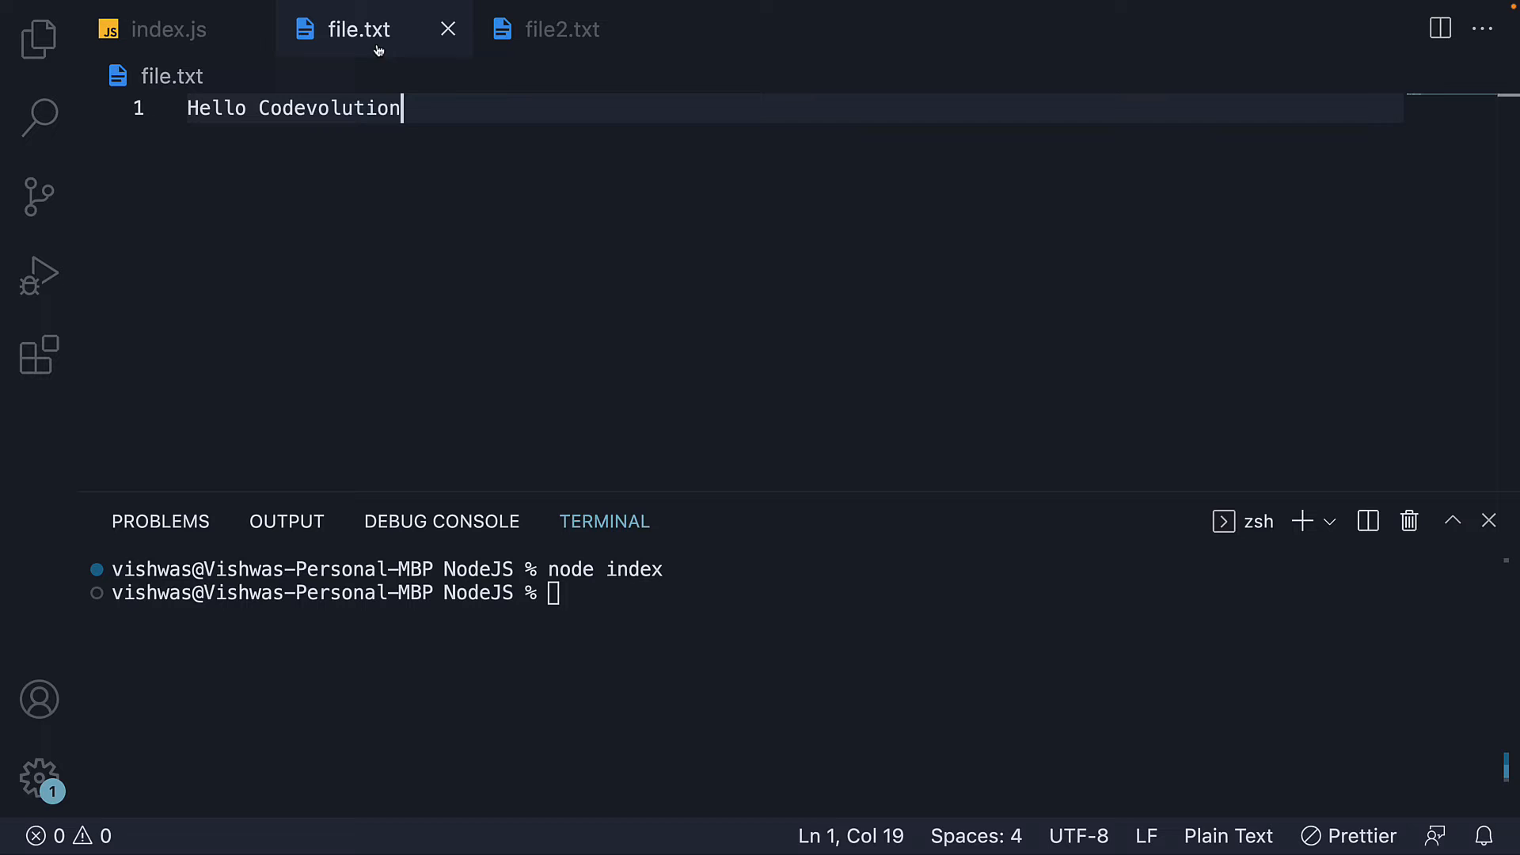
mouse_move(499, 155)
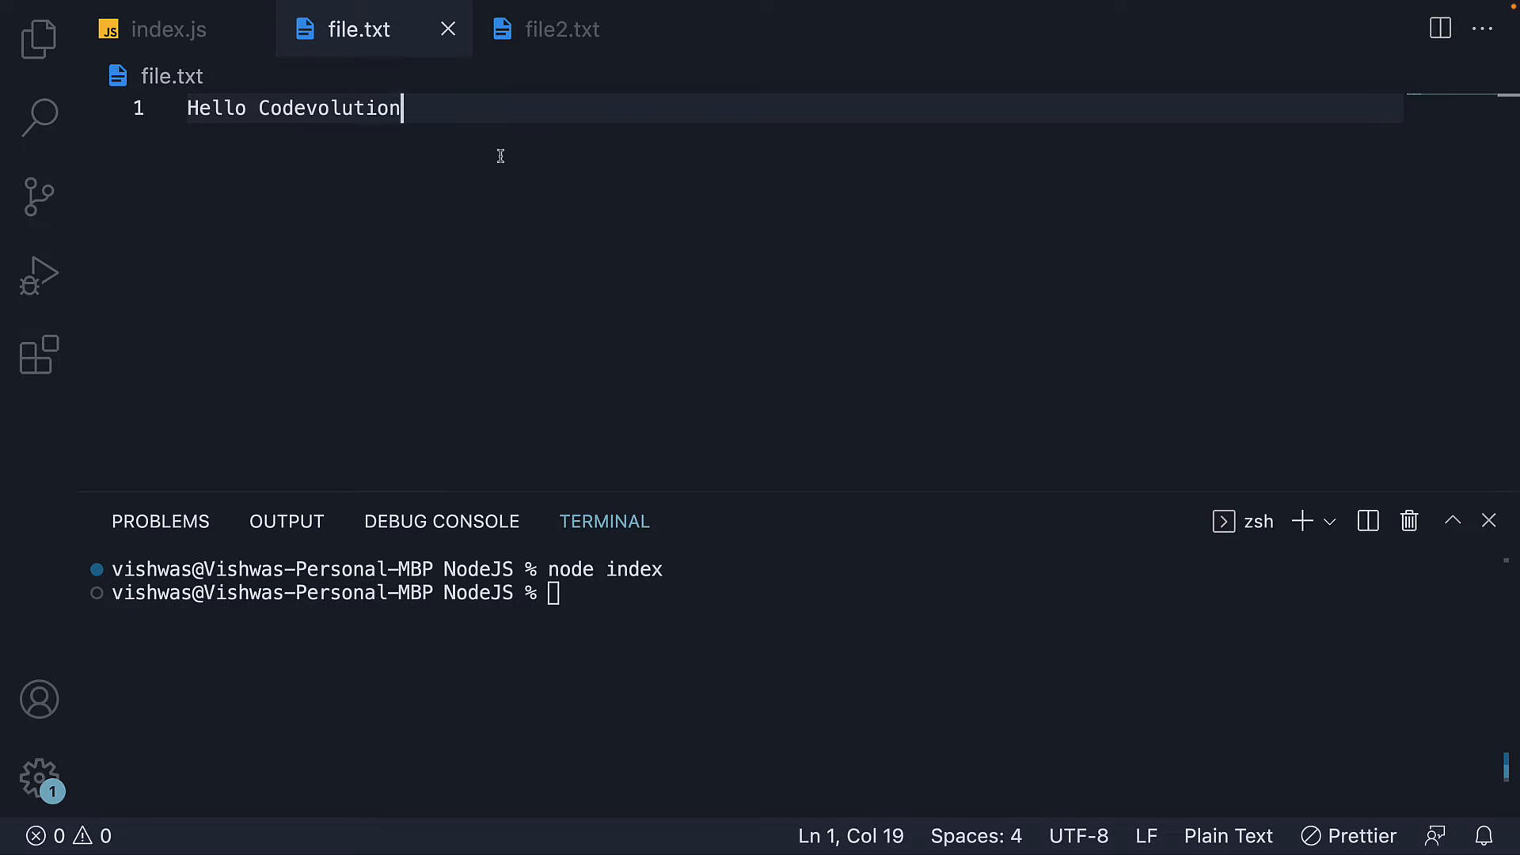
click(167, 29)
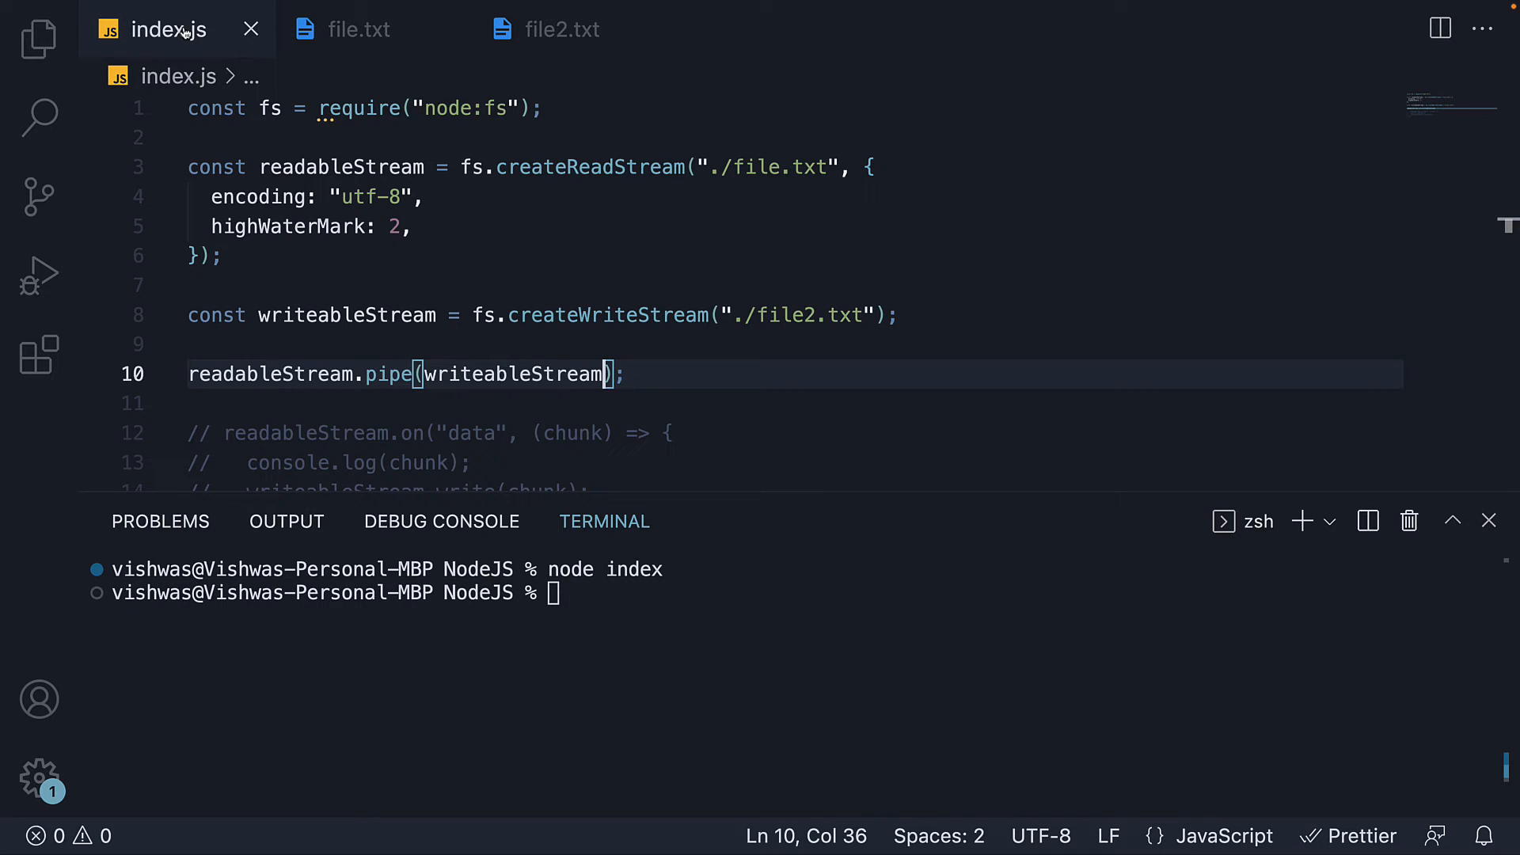
click(628, 375)
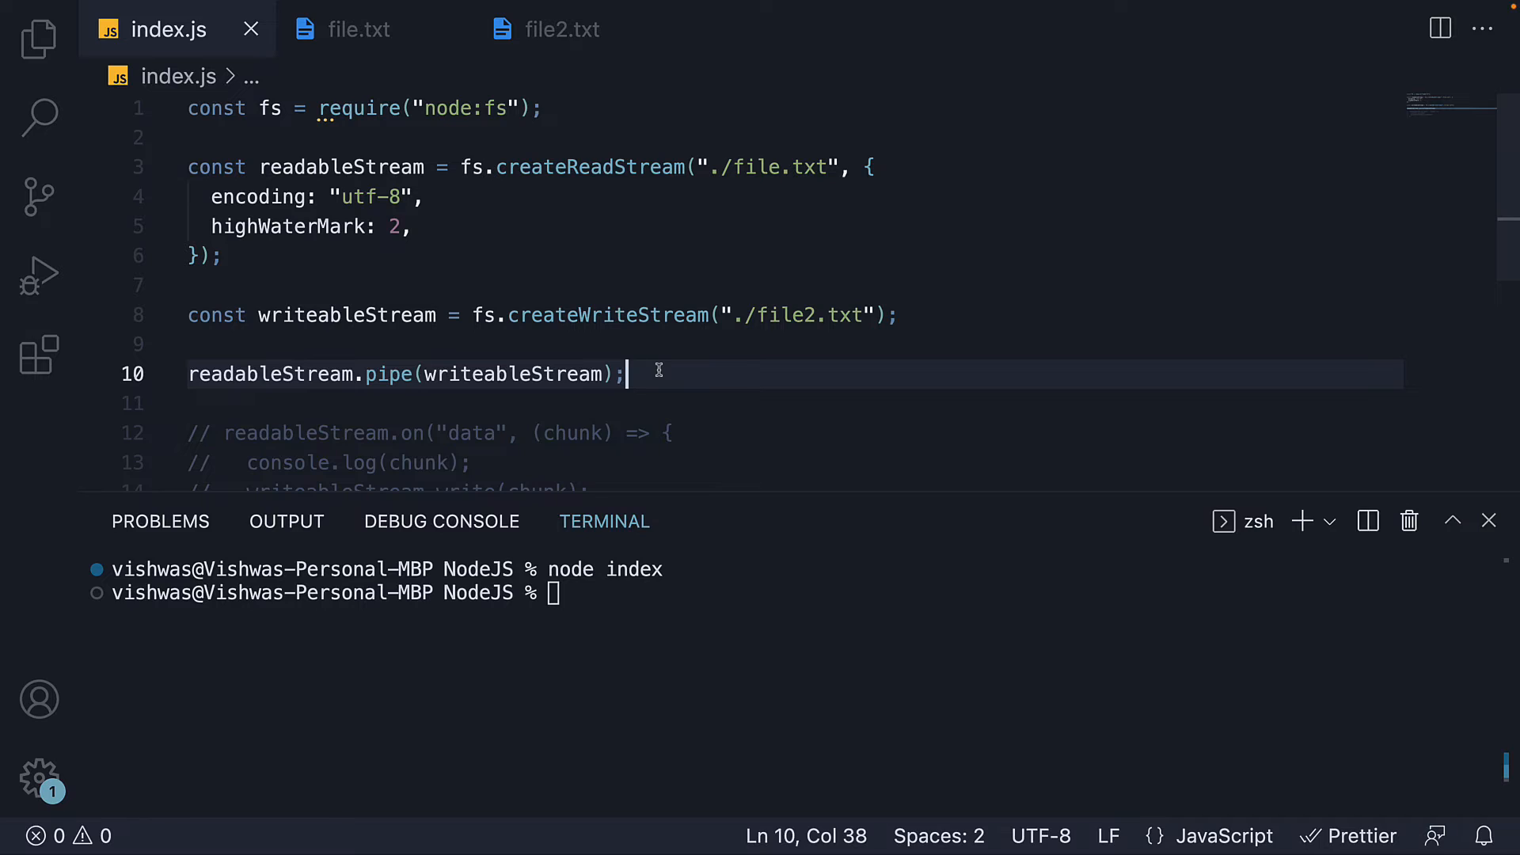
mouse_move(549, 372)
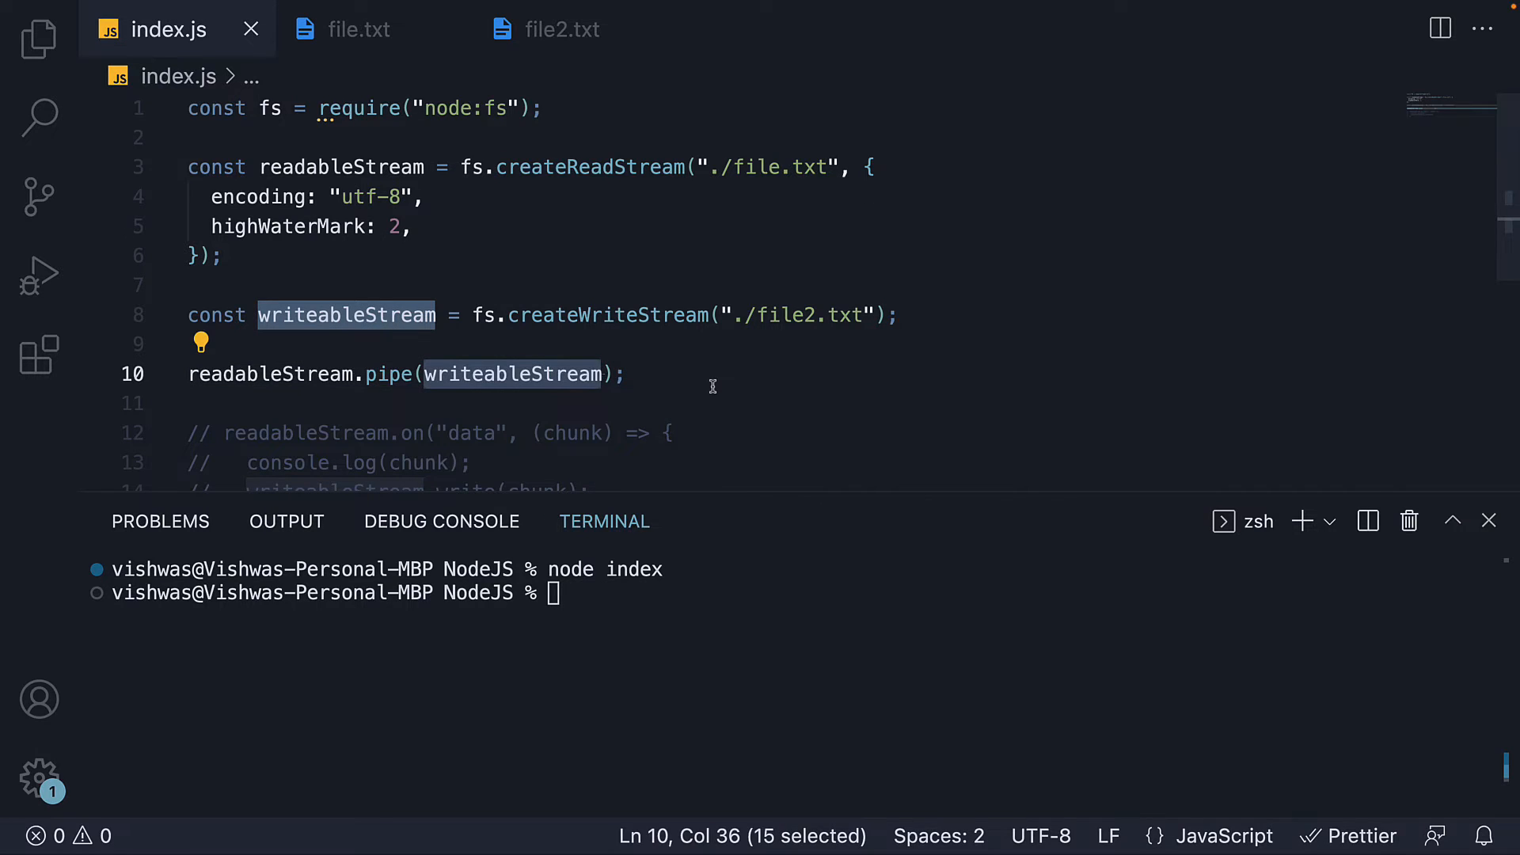
mouse_move(661, 372)
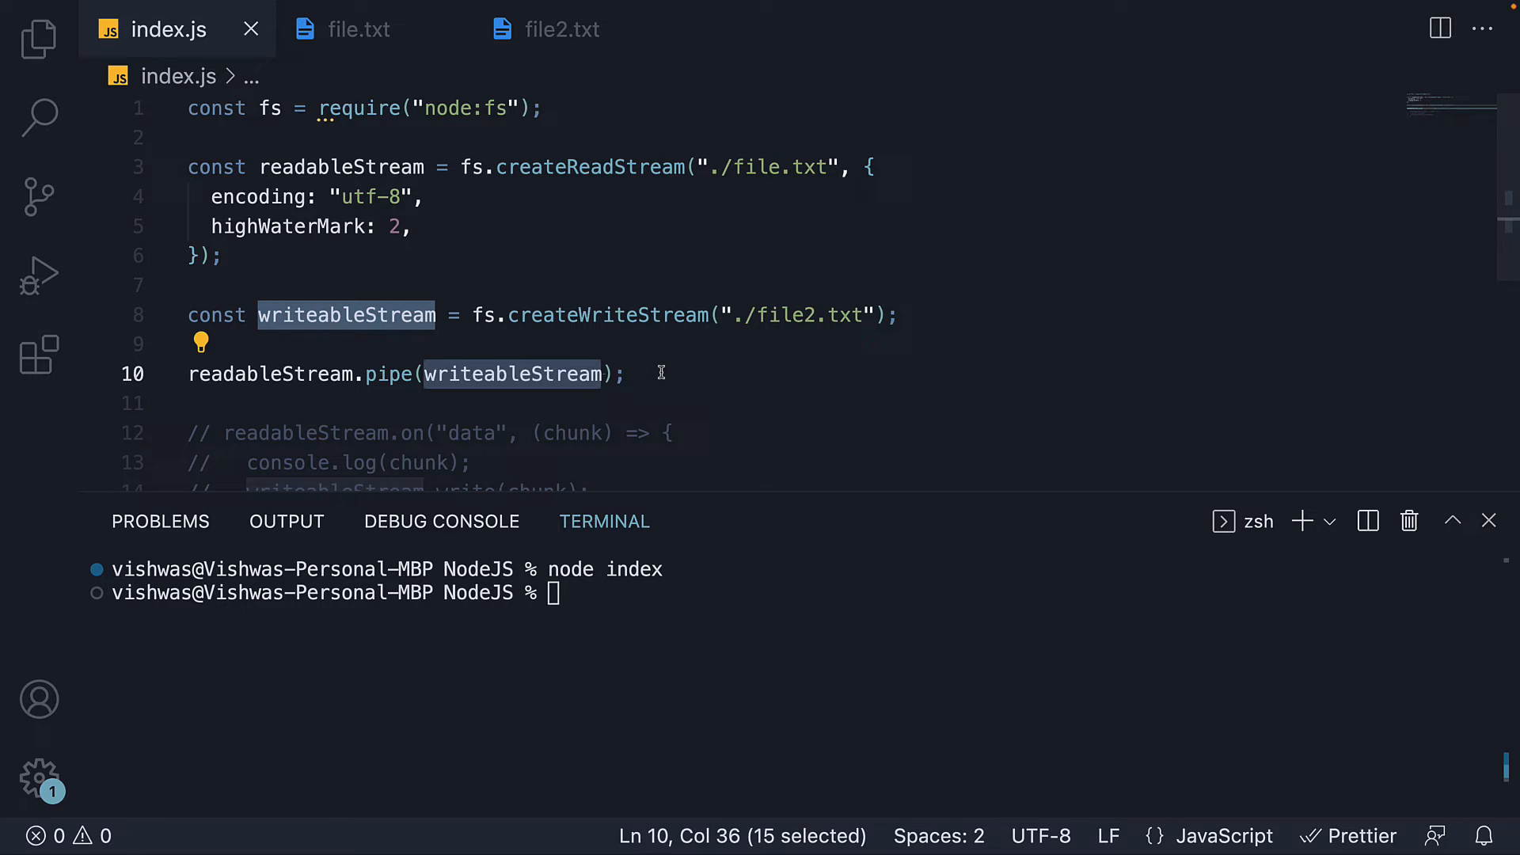
click(627, 374)
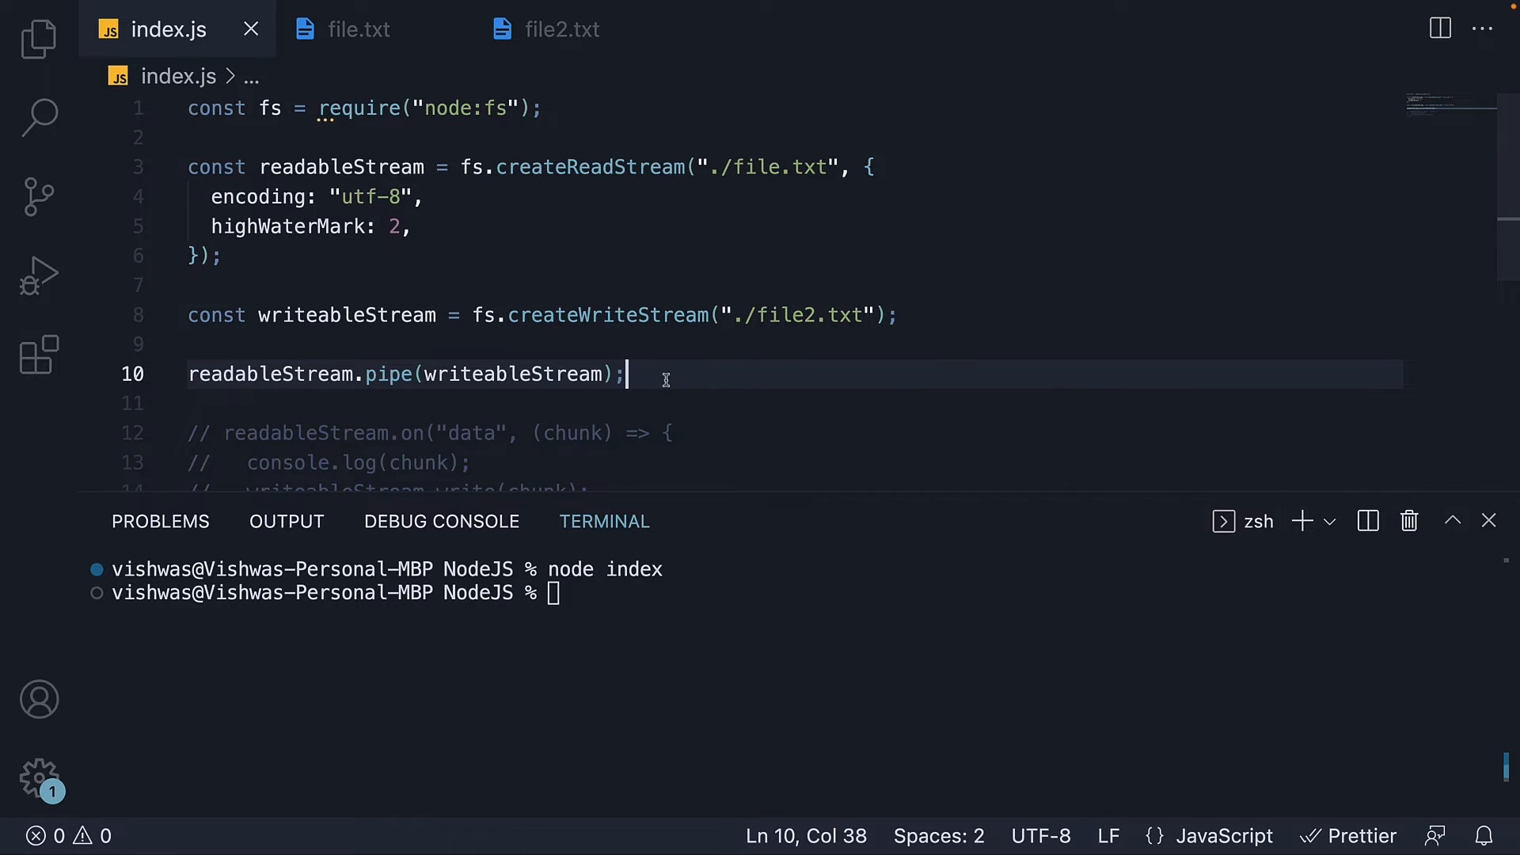
key(Enter)
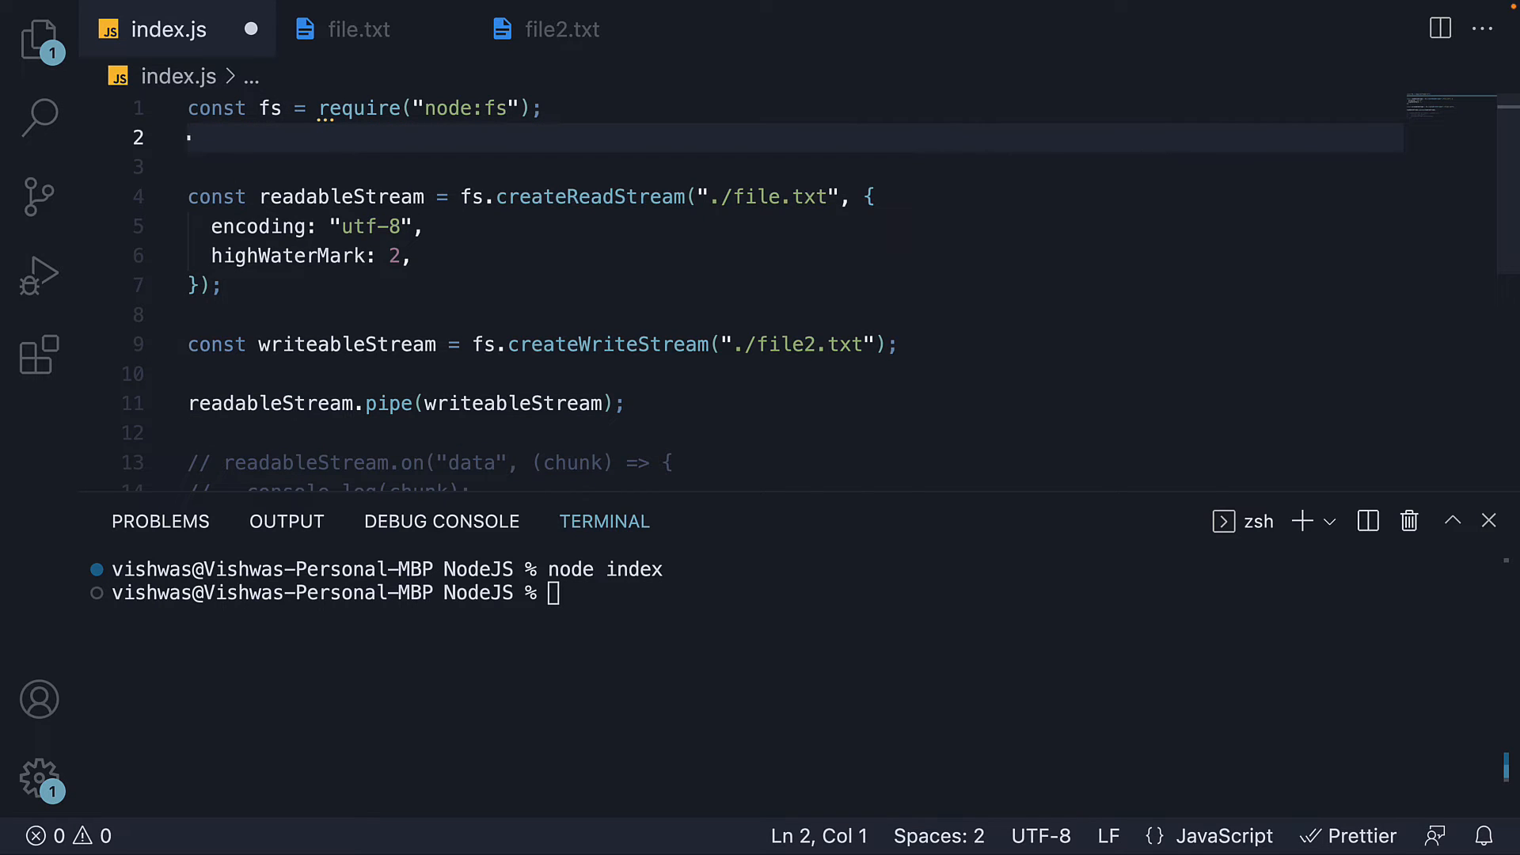
- Add const zlib = require("node:zlib"); on line 2 and save
text(const)
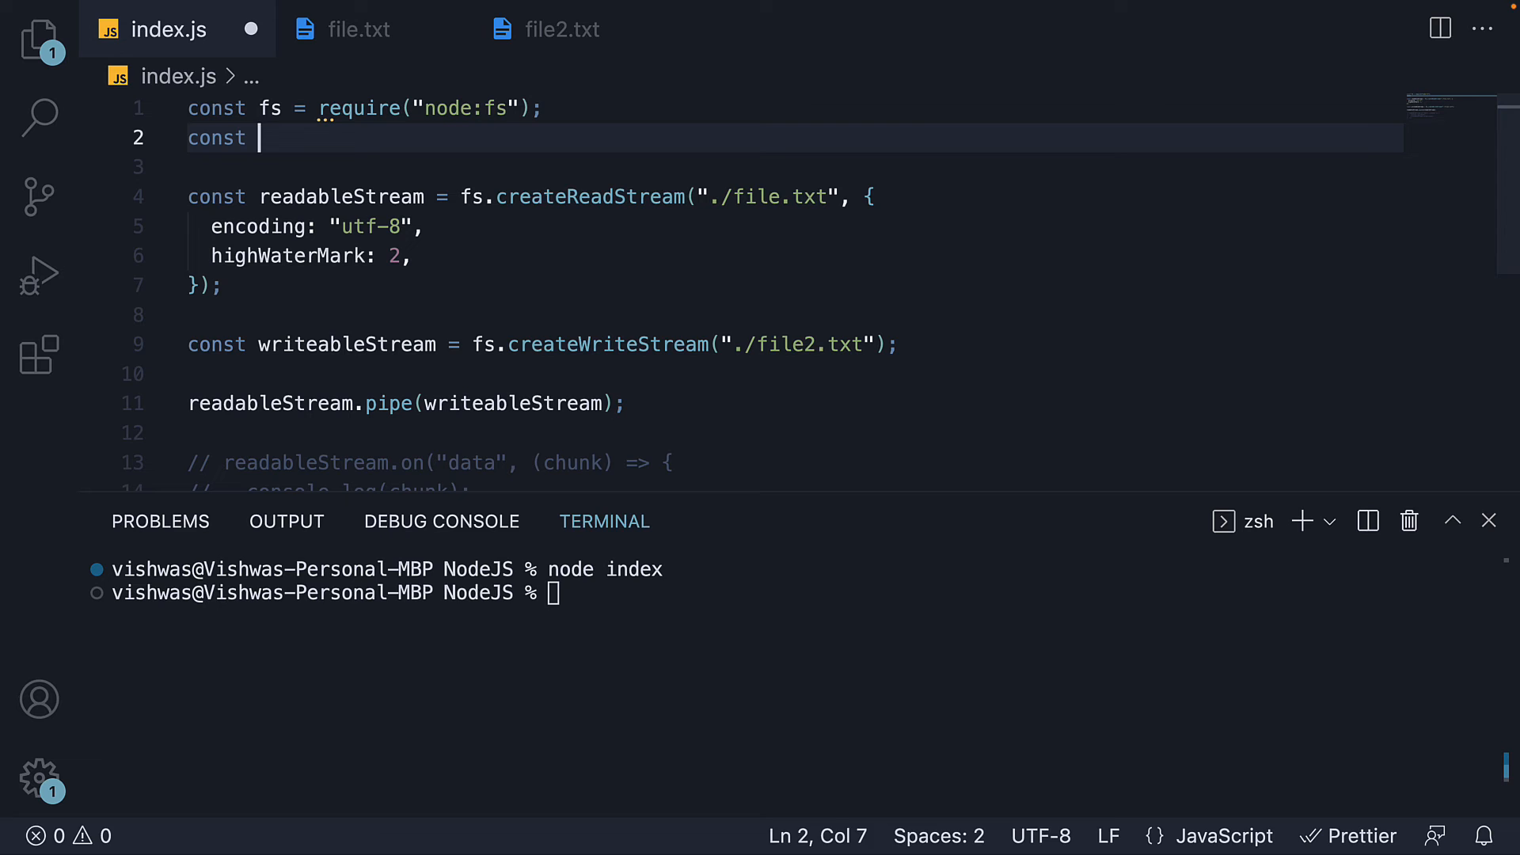
text(zlib = require("node:zlib");)
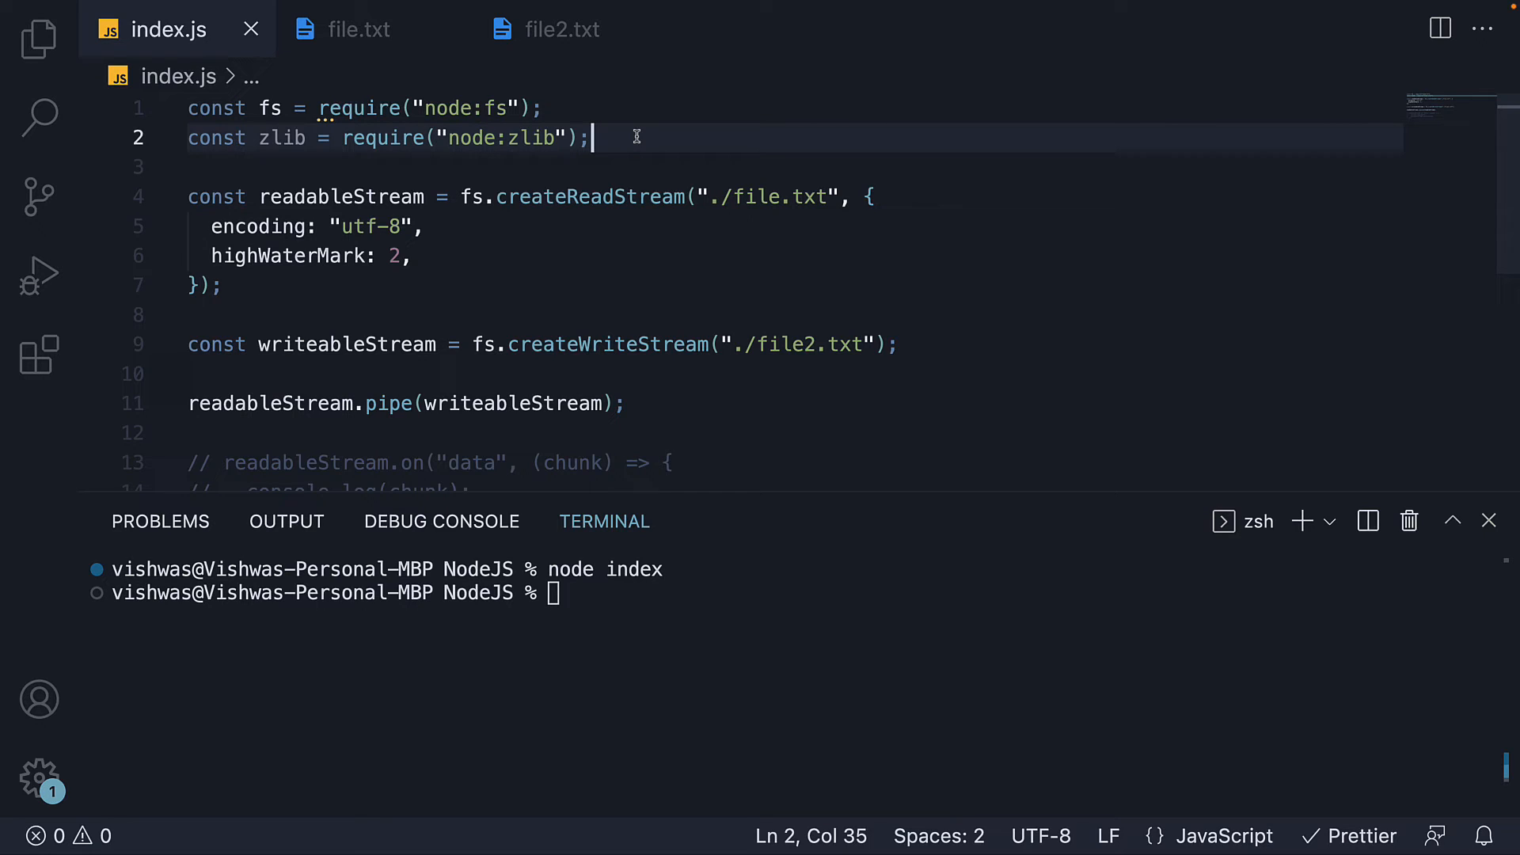
mouse_move(1004, 243)
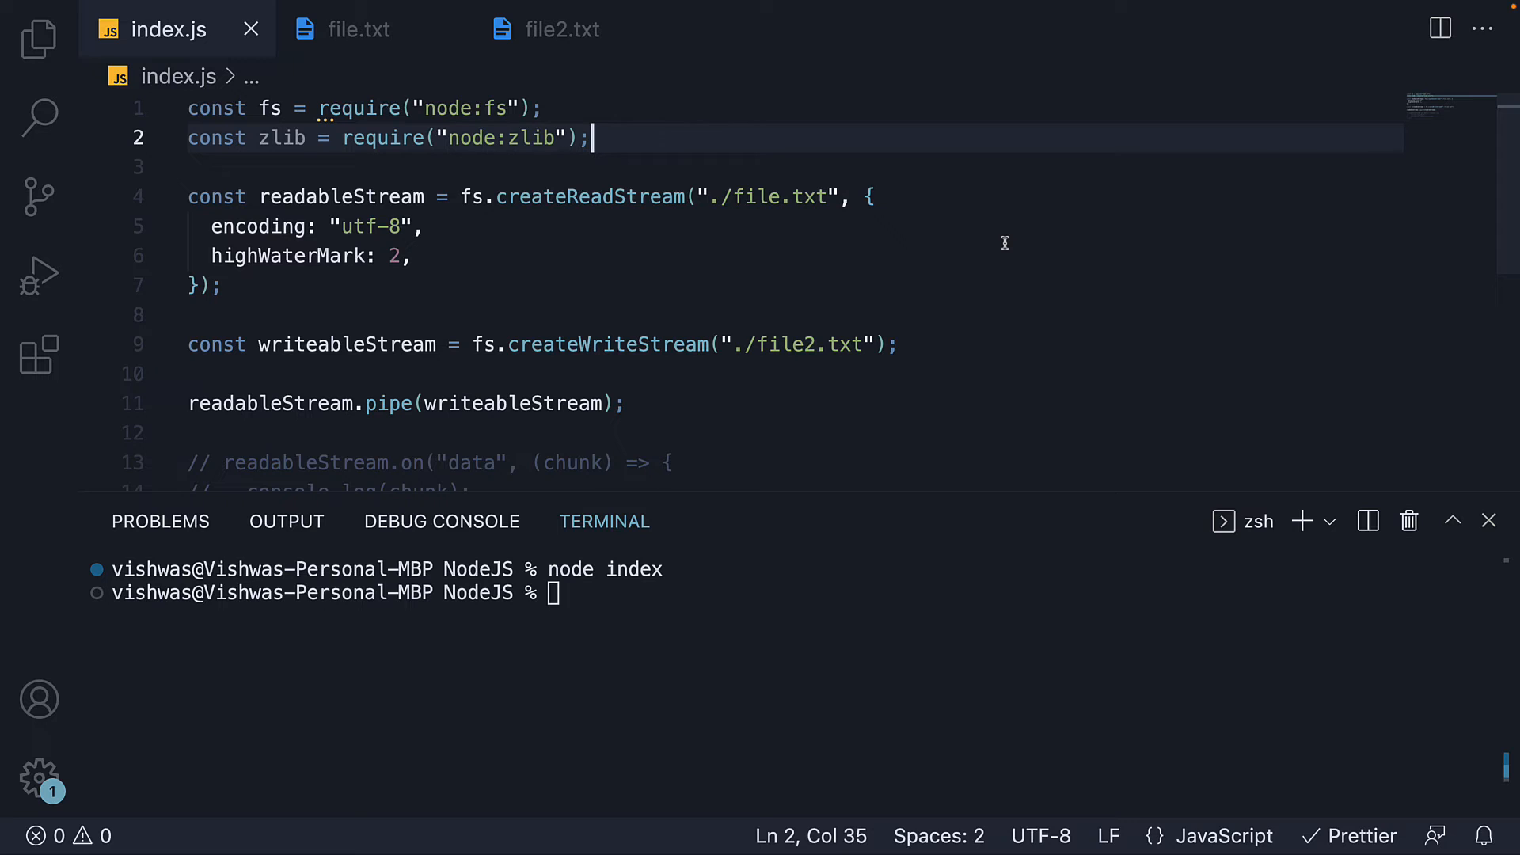
- Declare const gzip = zlib.createGzip() on a new line
key(enter)
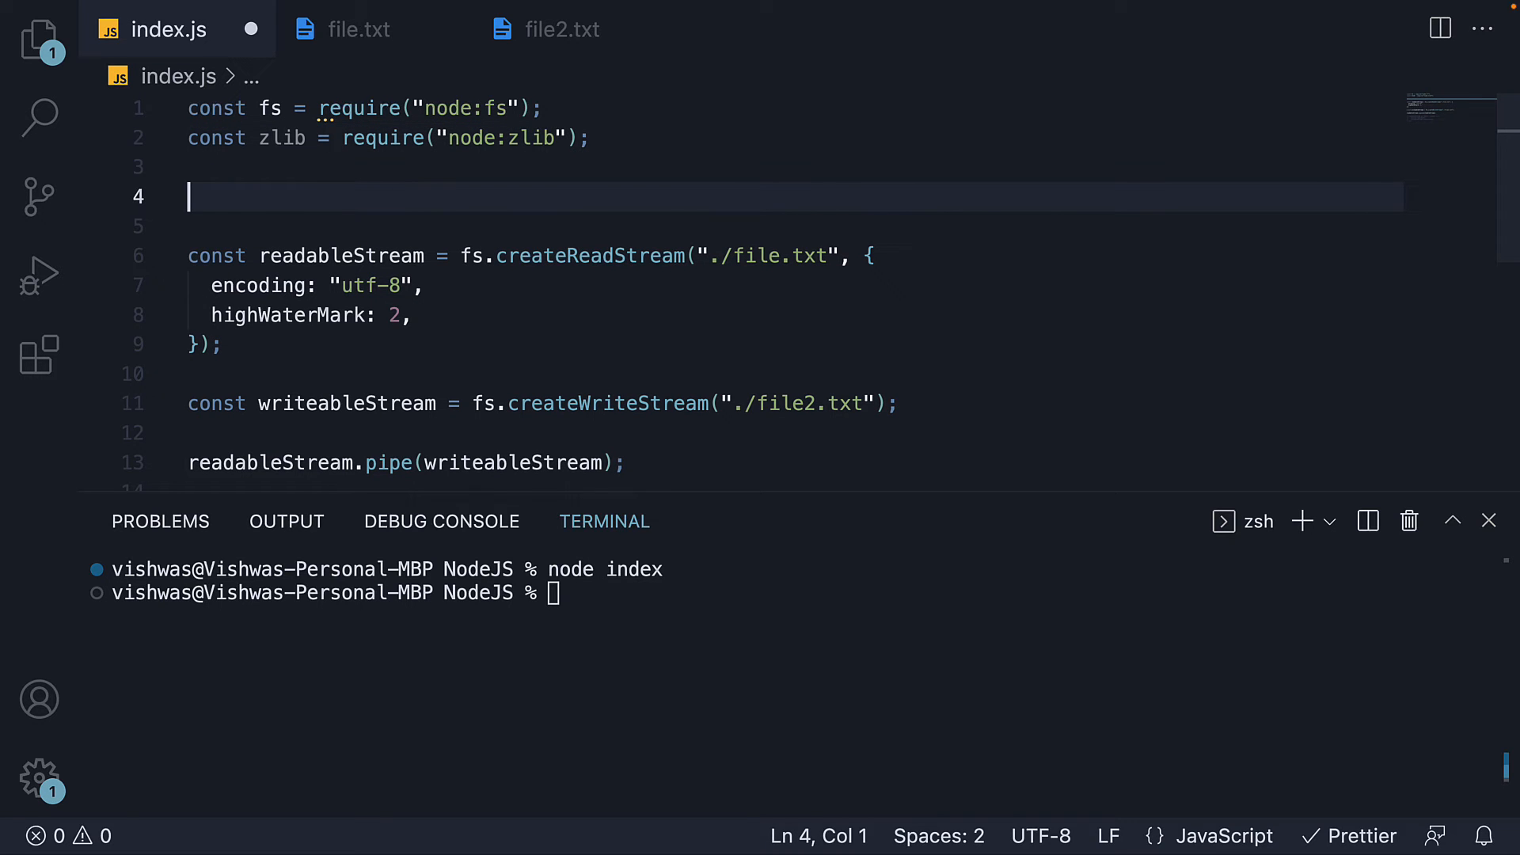
text(const gzip =)
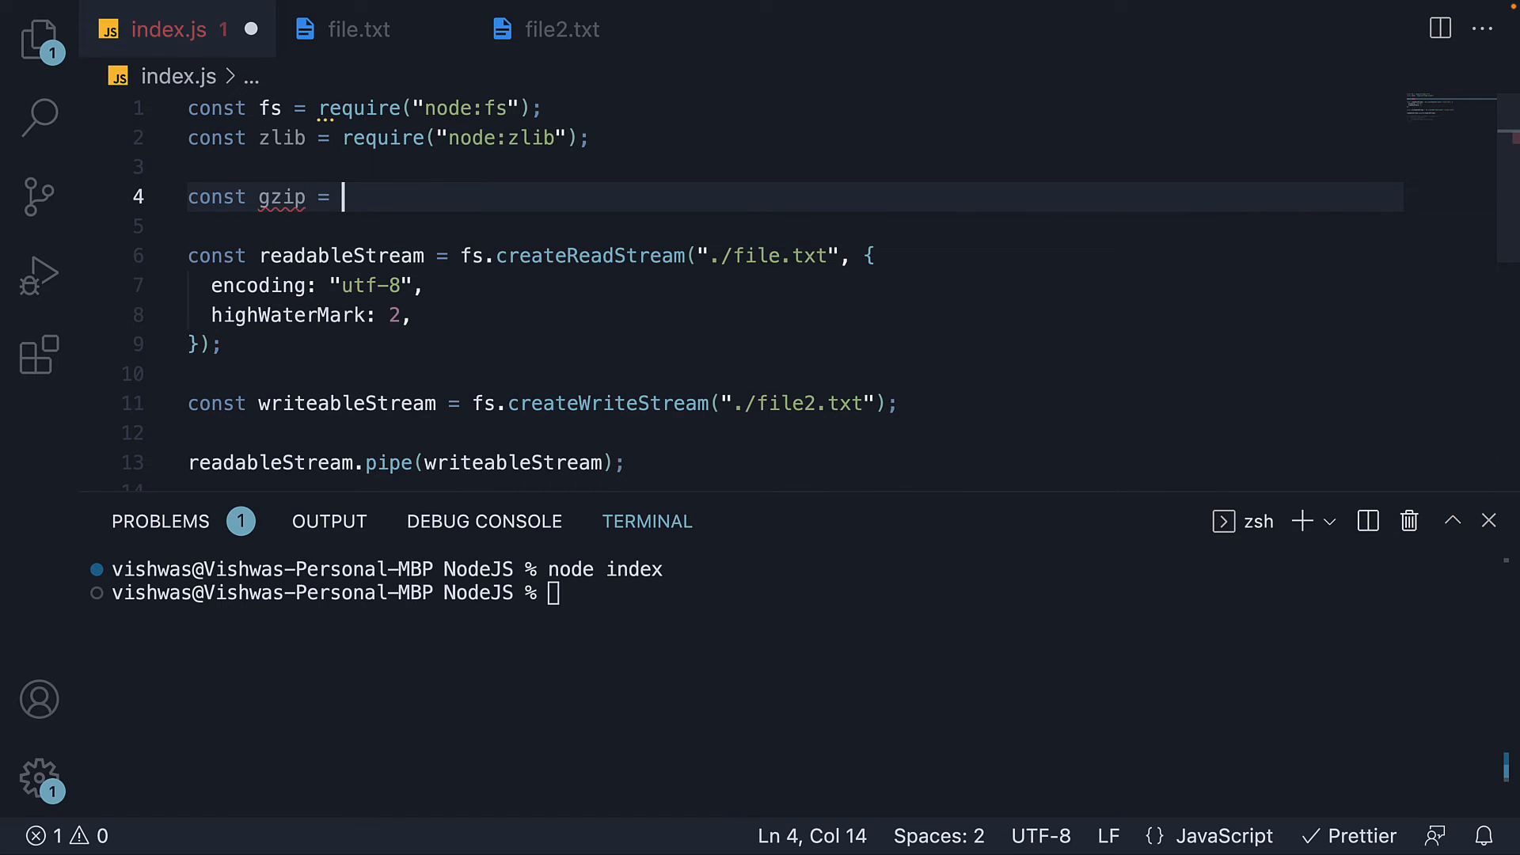
text(zlib.createGzip()
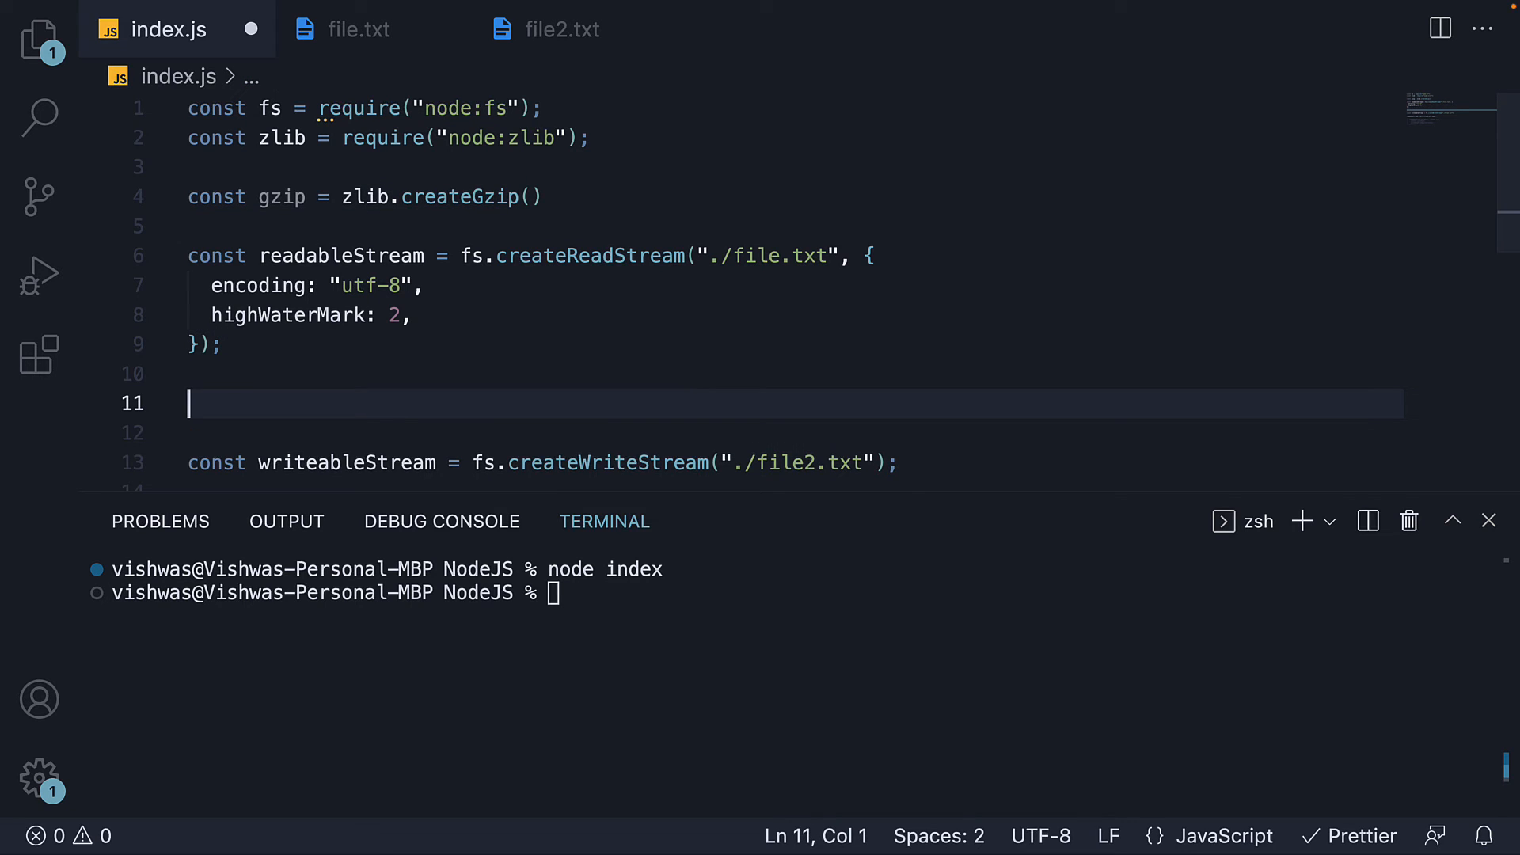
- Add readableStream.pipe(gzip).pipe(fs.WriteStream("./file2.txt.gz")); on line 11
text(readableStream.pipe)
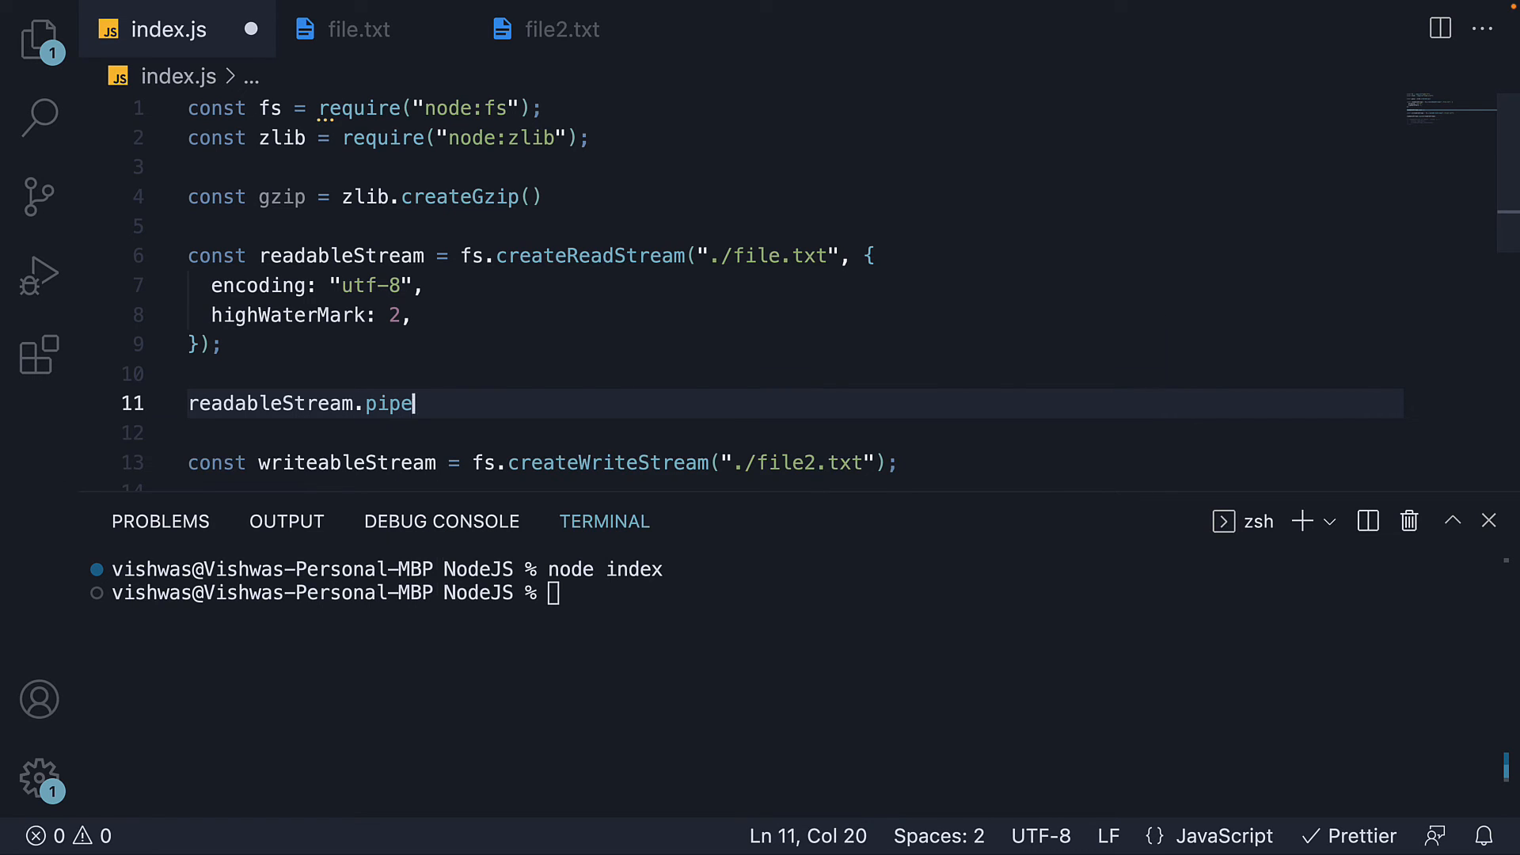
text((gzip))
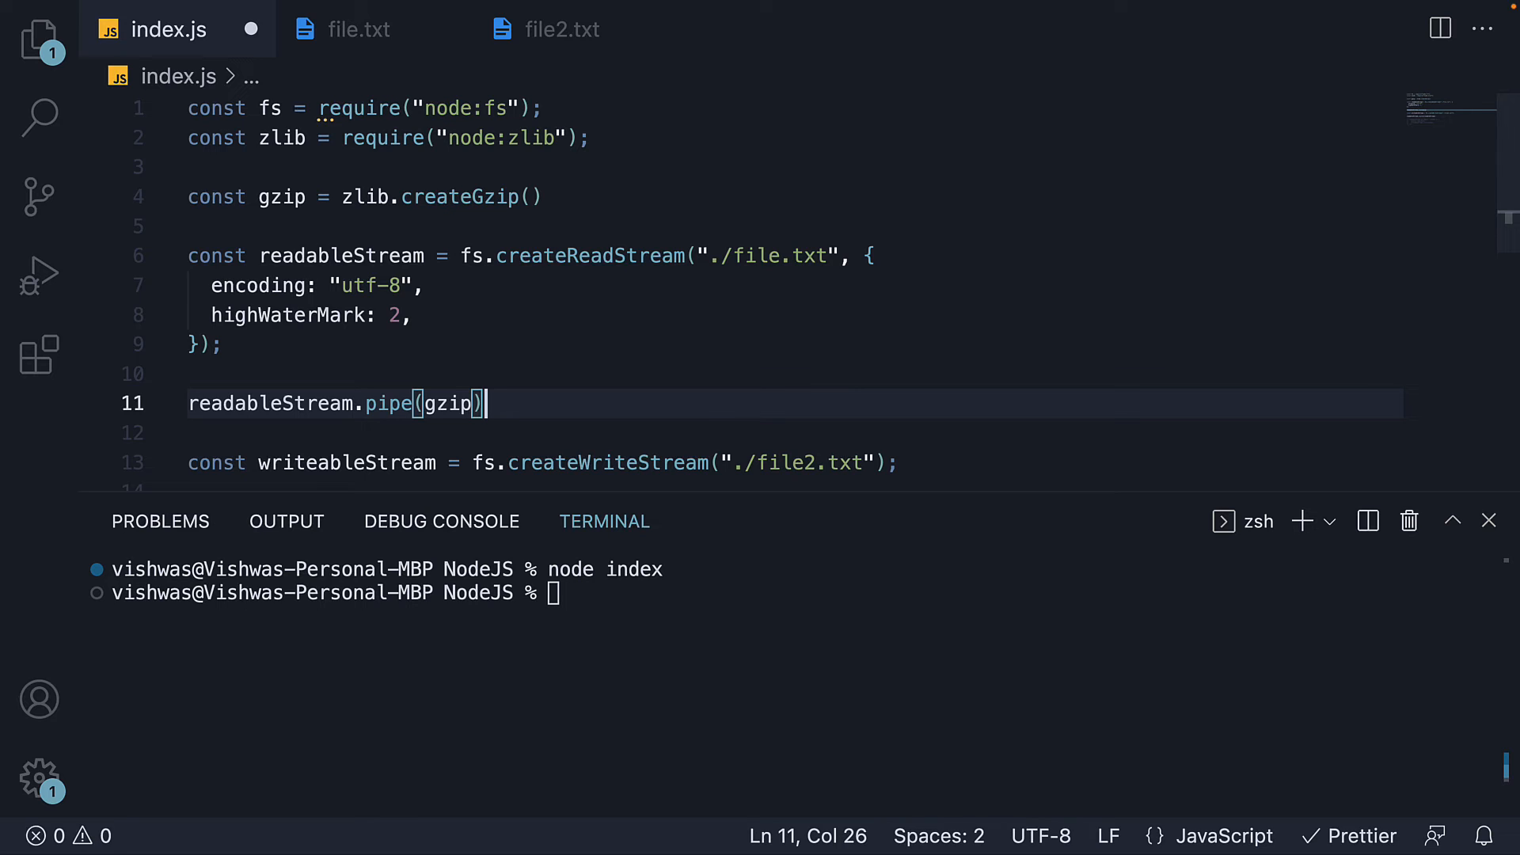
text(.pipe)
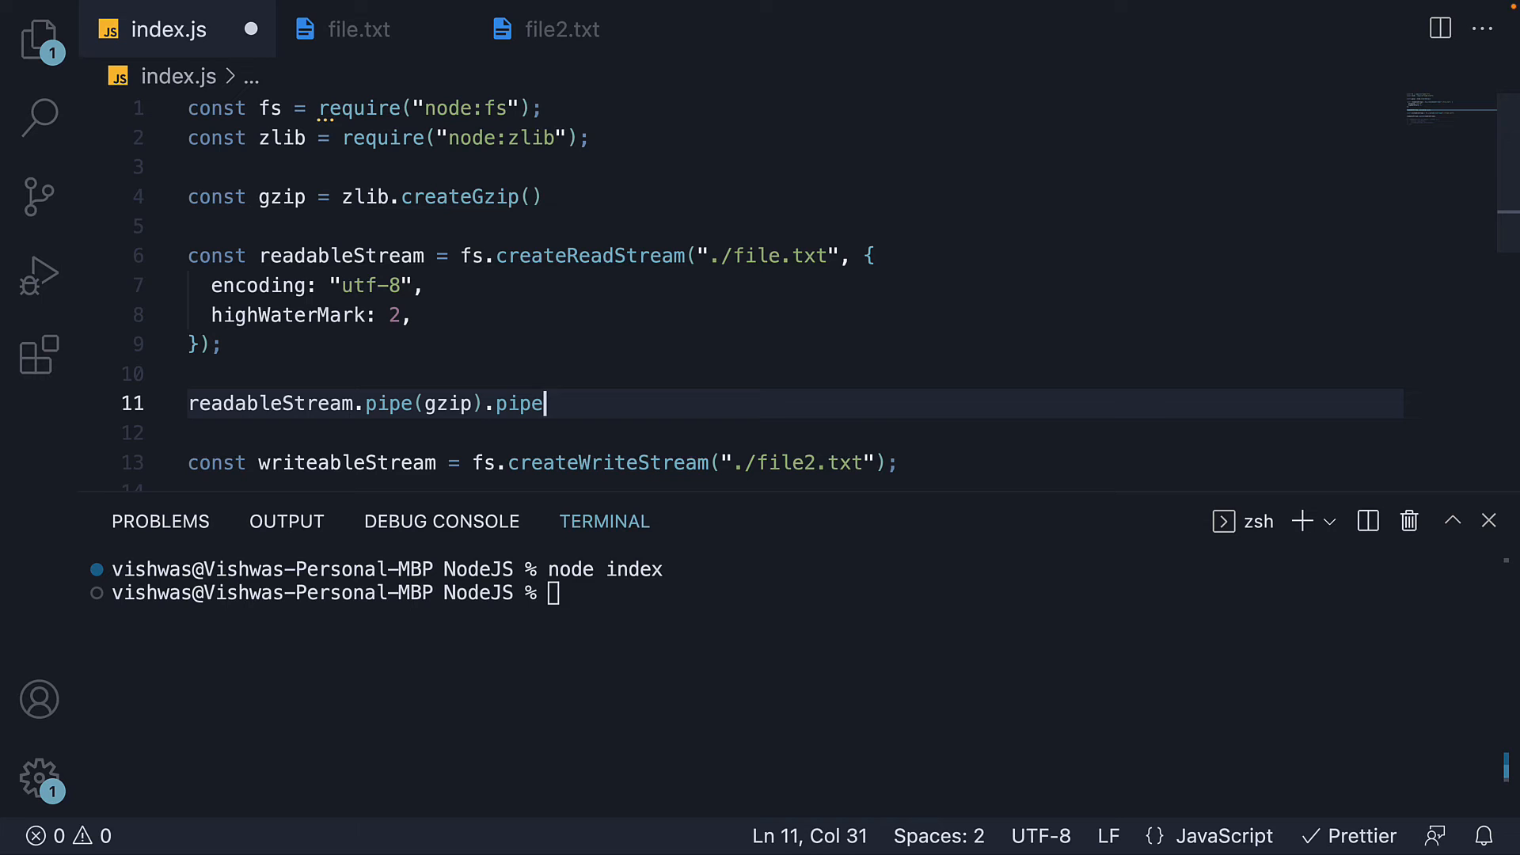
text(()
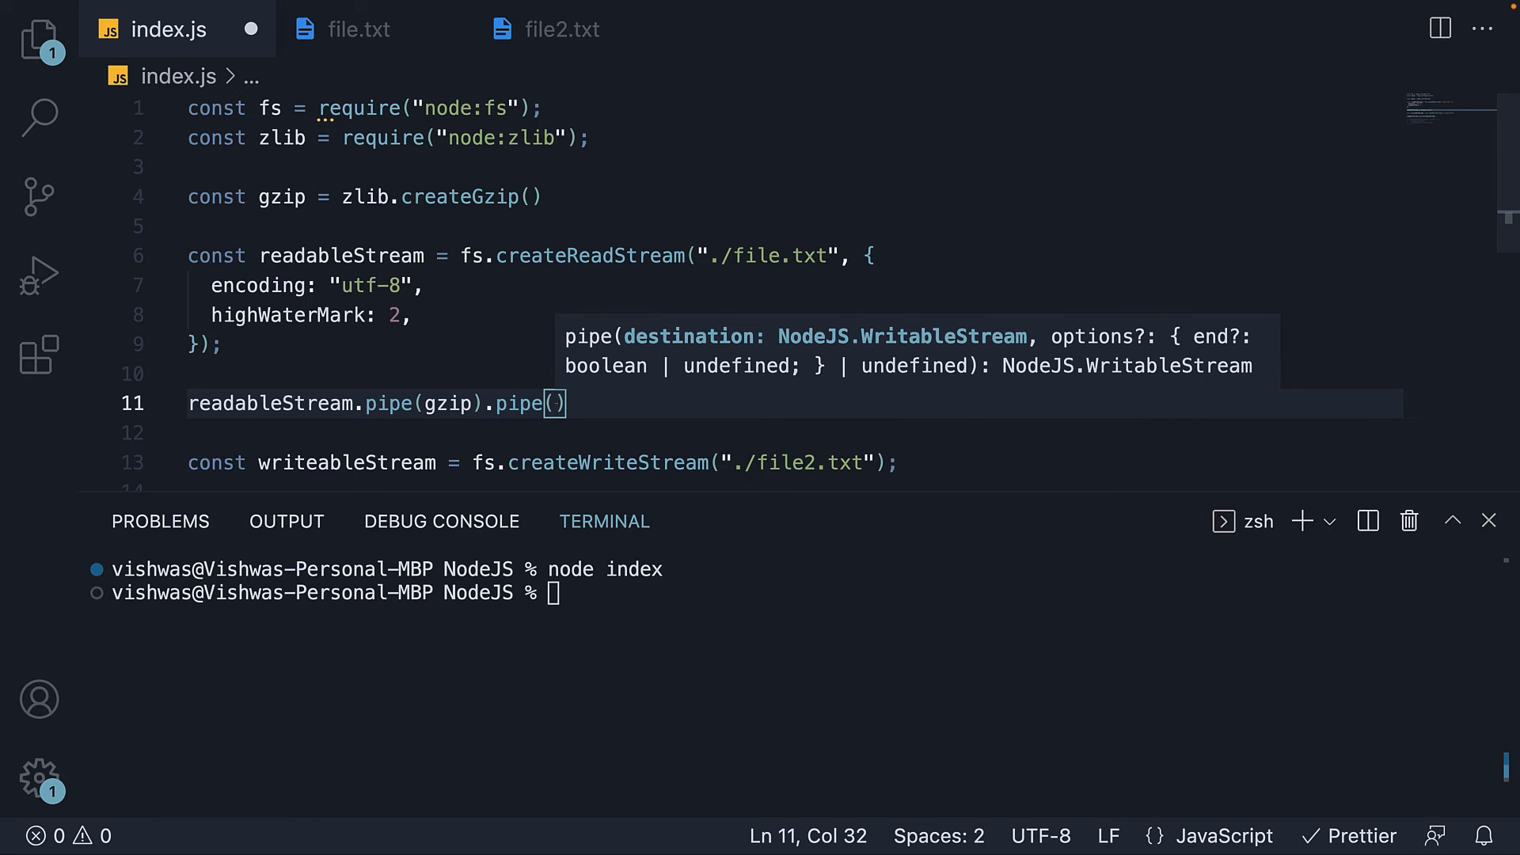
text(fs.)
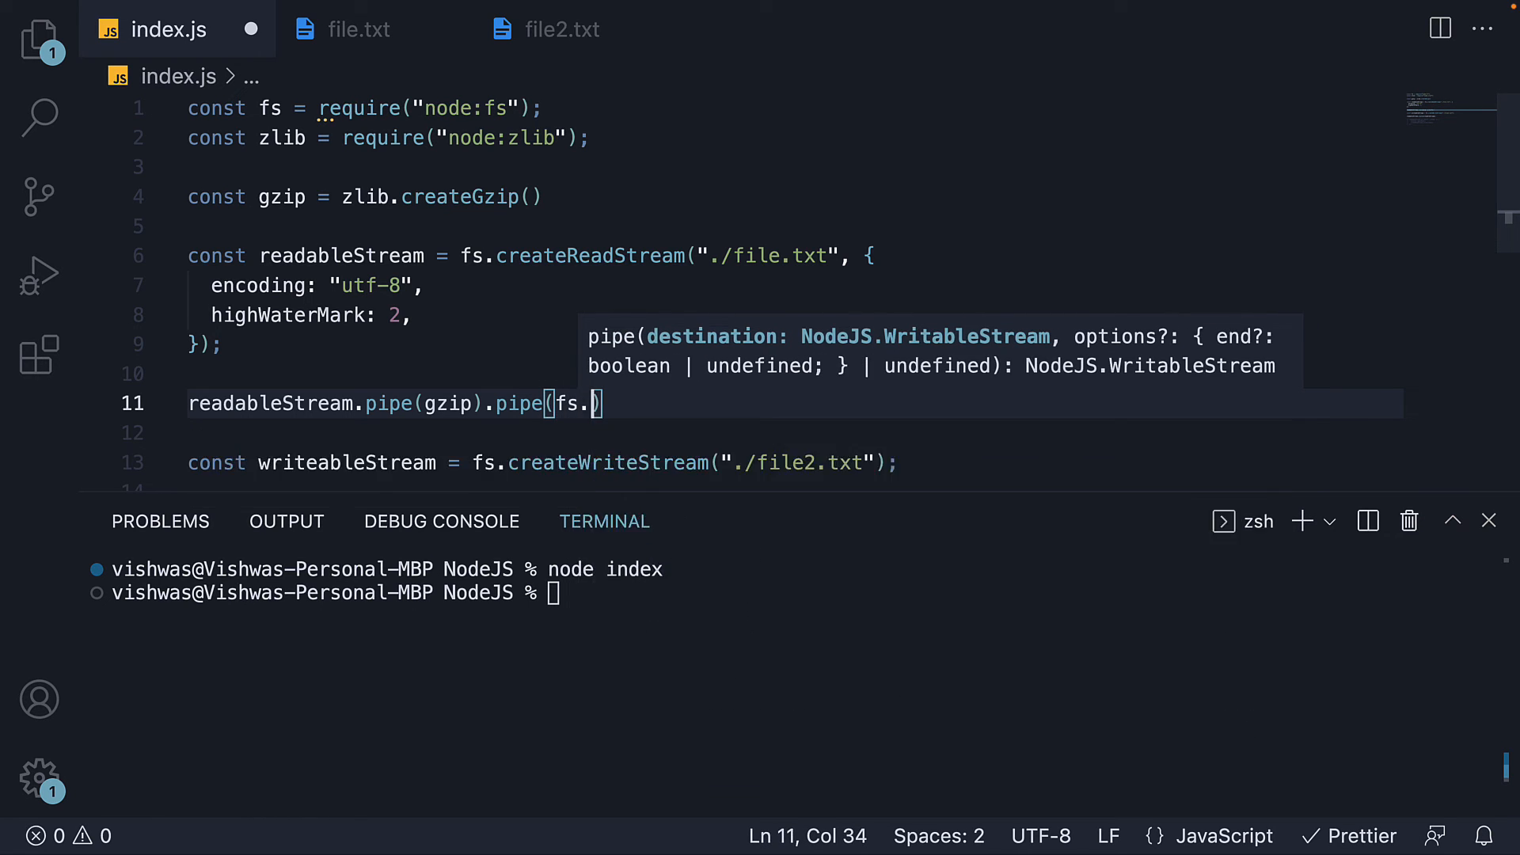
text(writeStream("./)
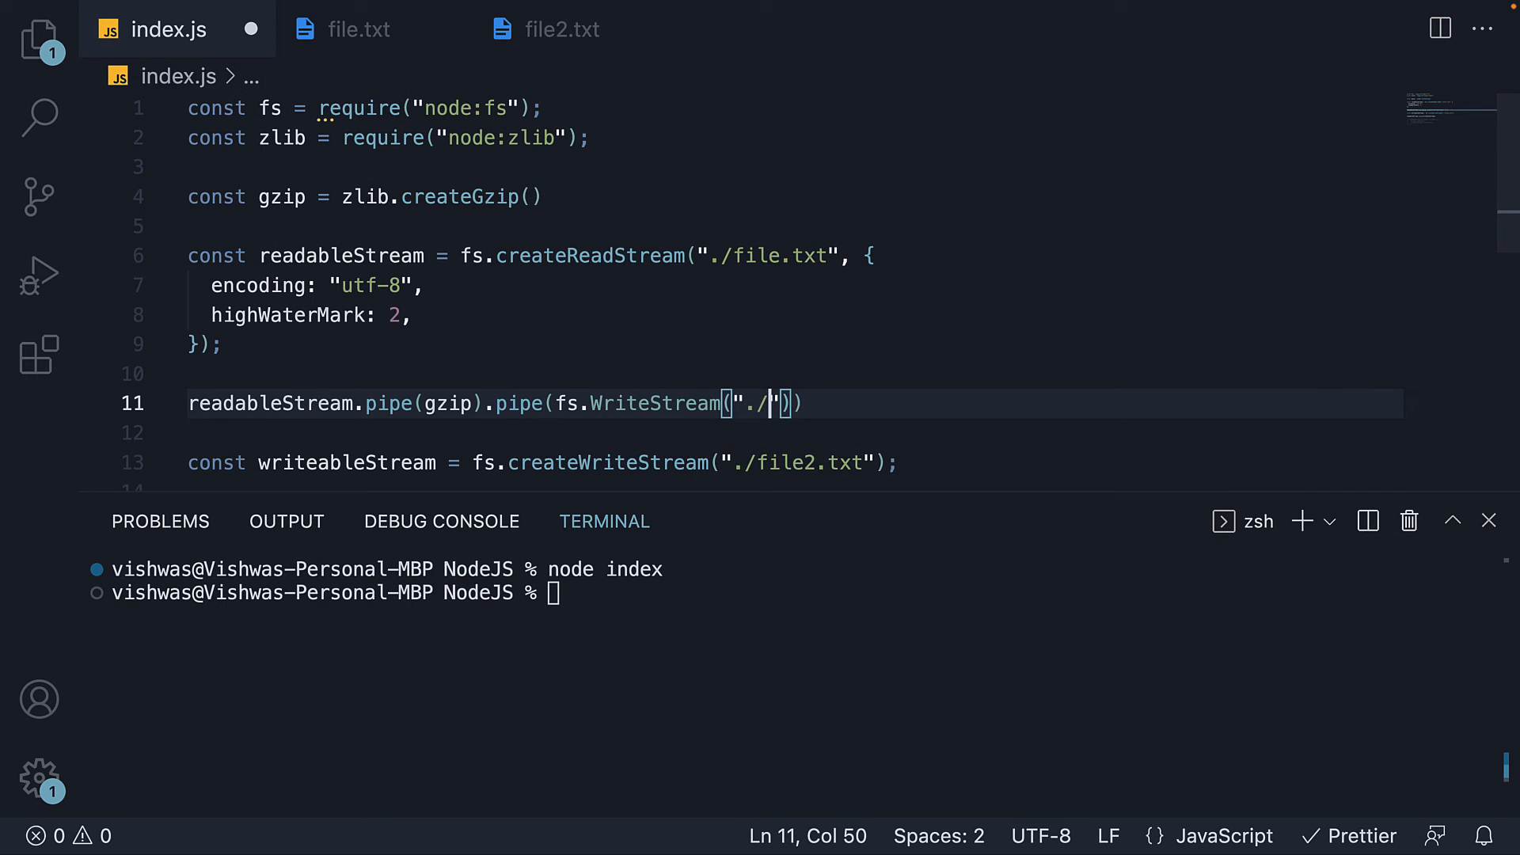
text(file2)
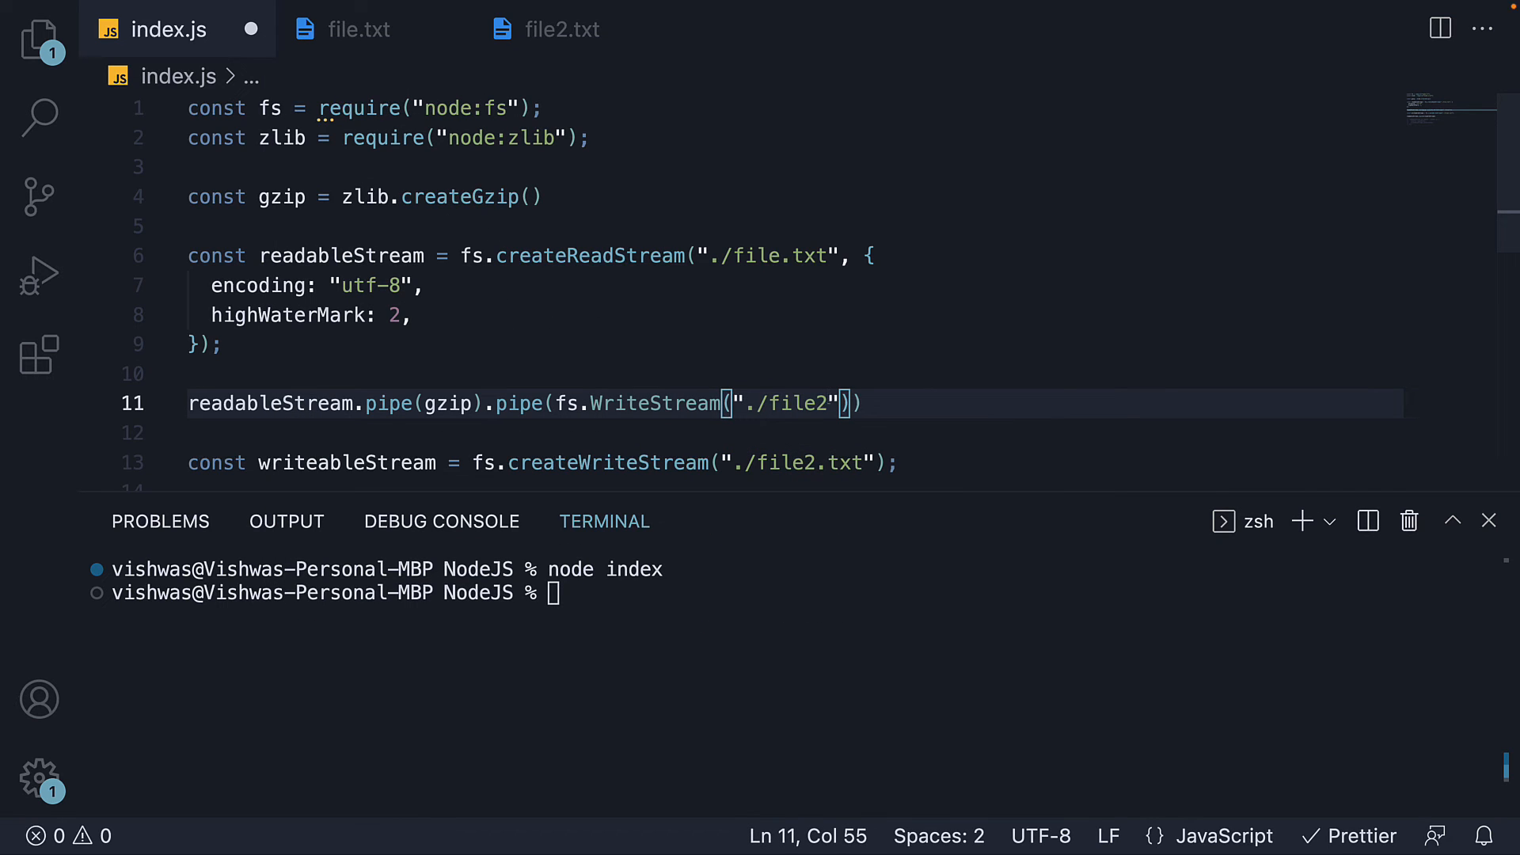
text(.txt)
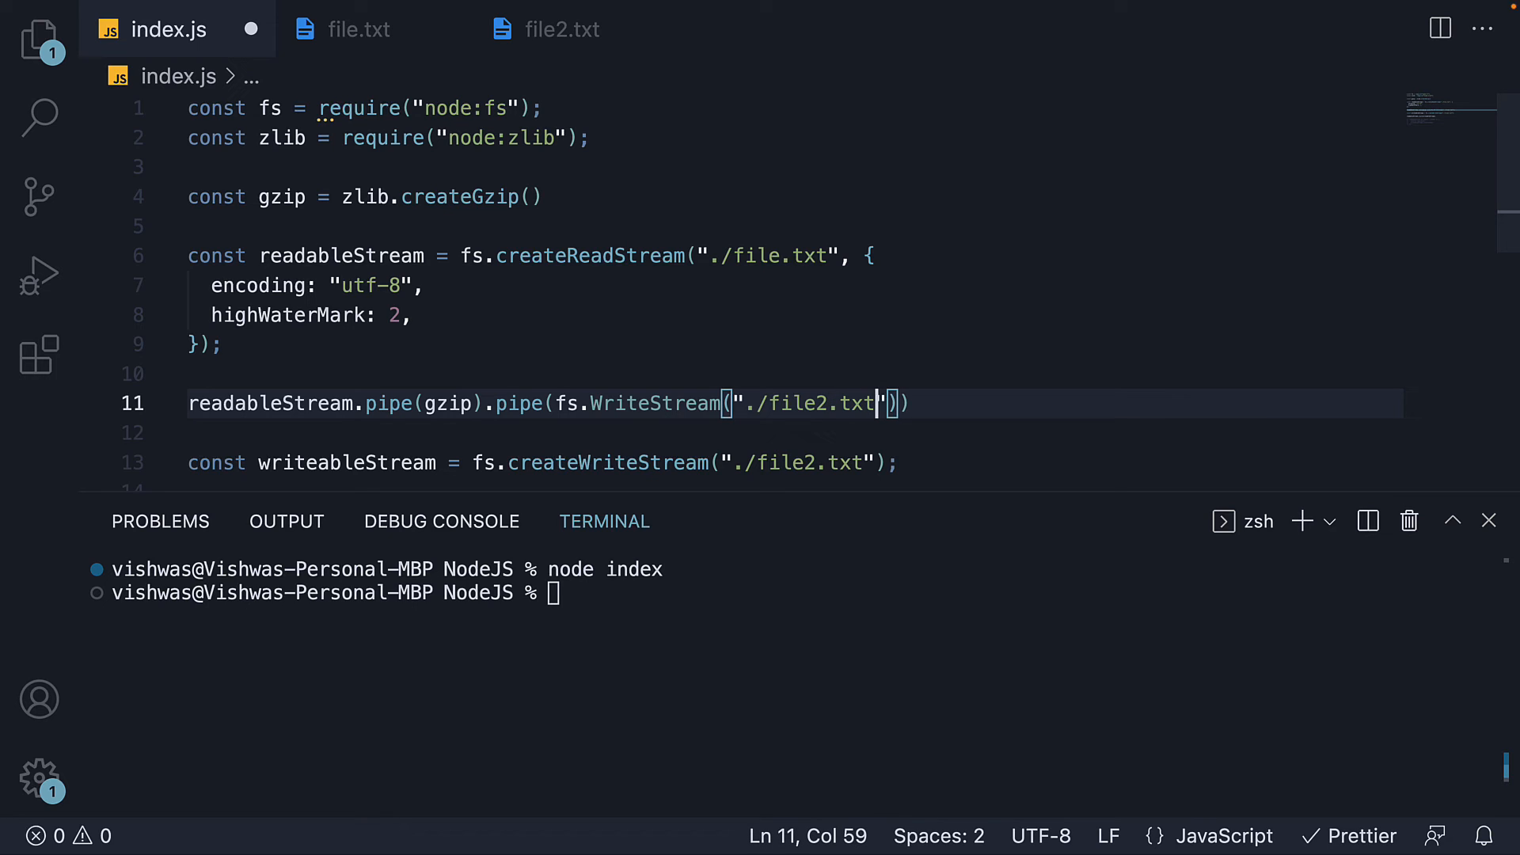
text(.gz)
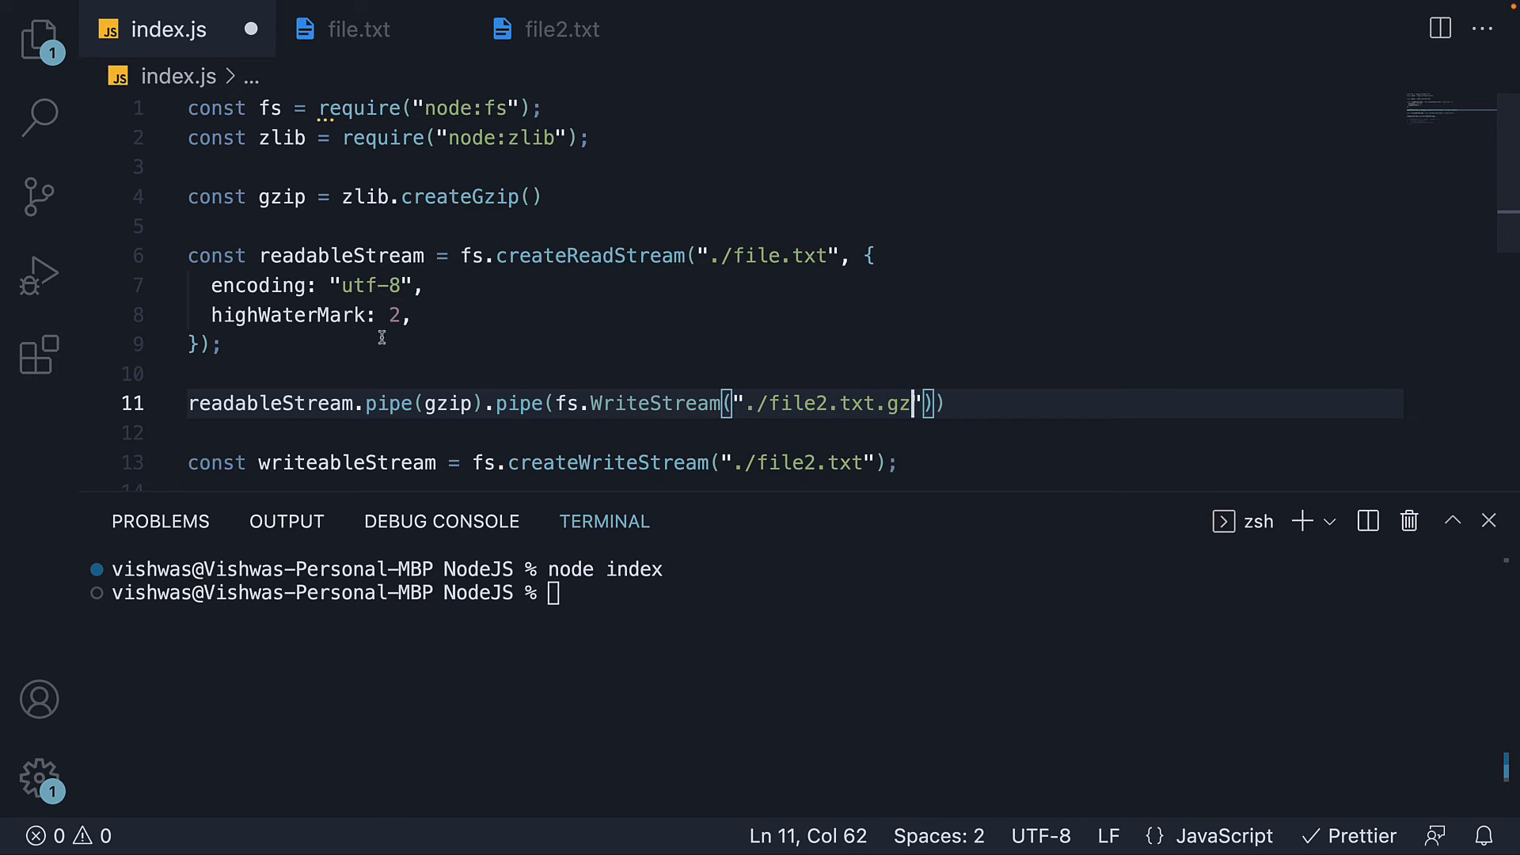
double_click(521, 246)
text(;)
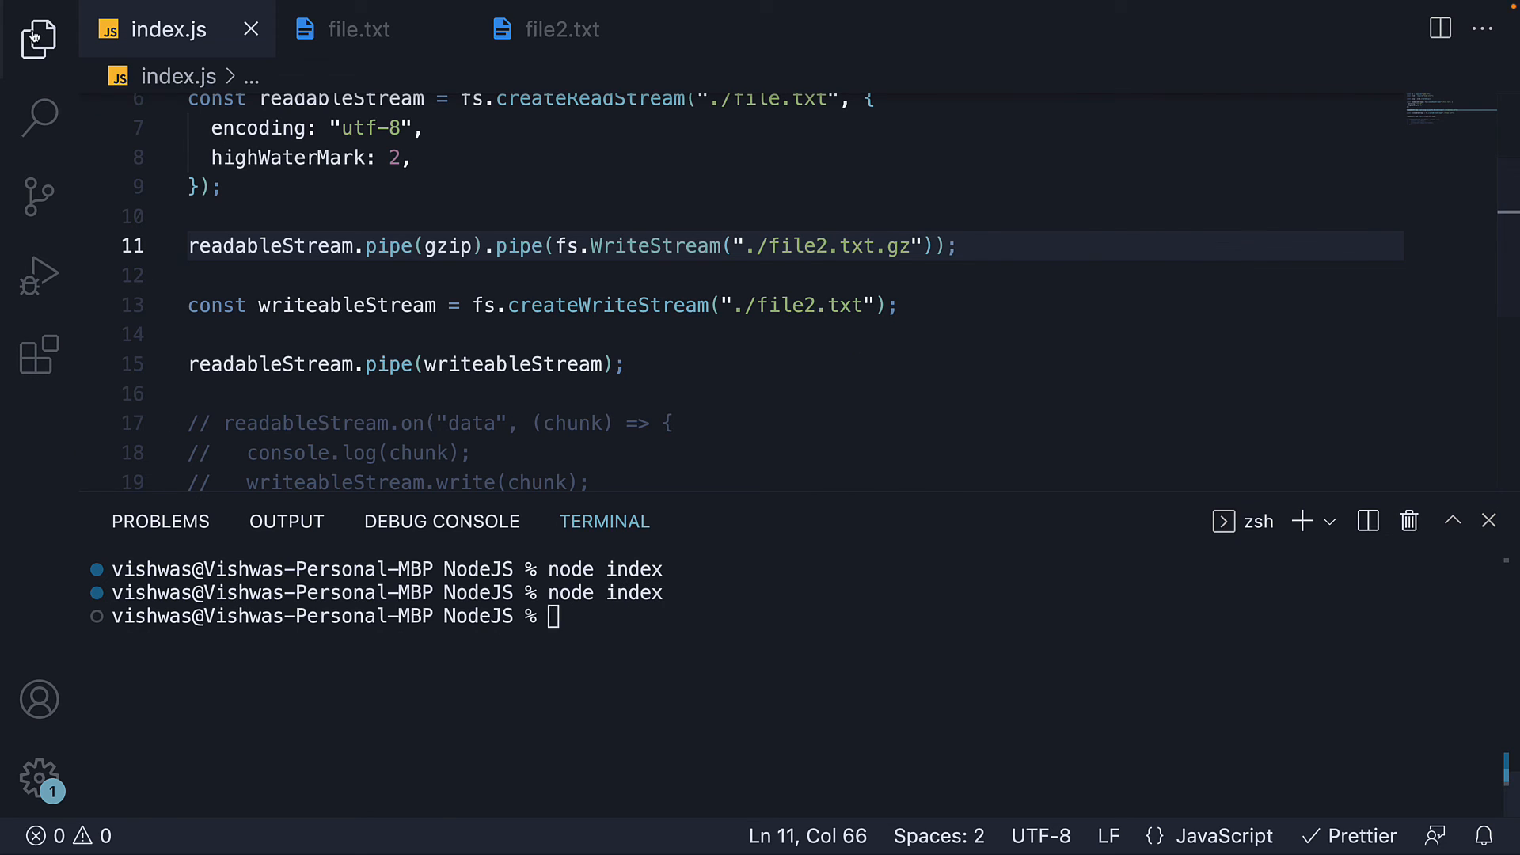
click(37, 38)
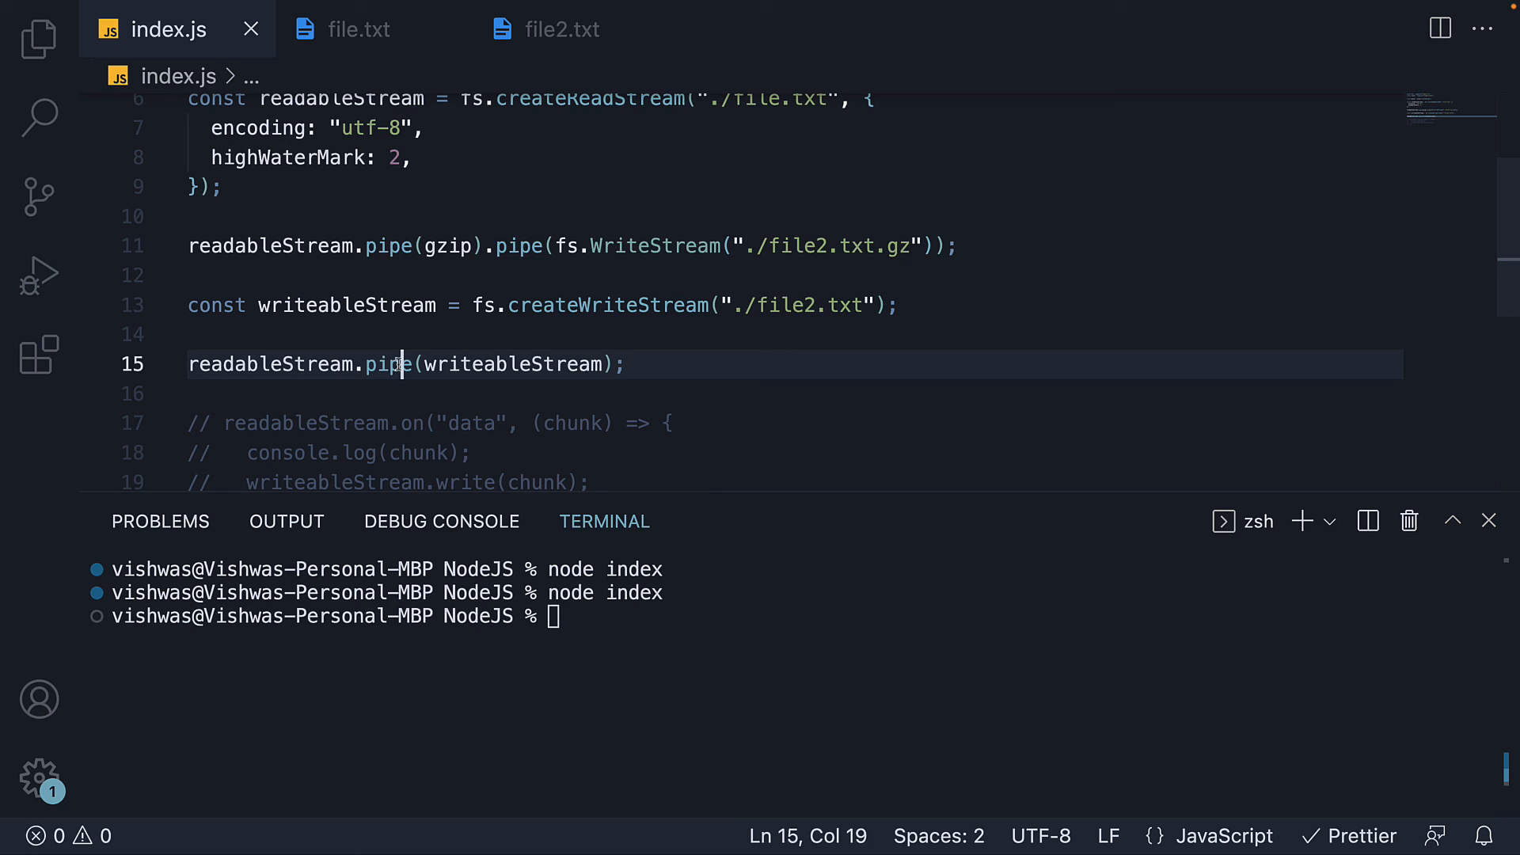
double_click(393, 364)
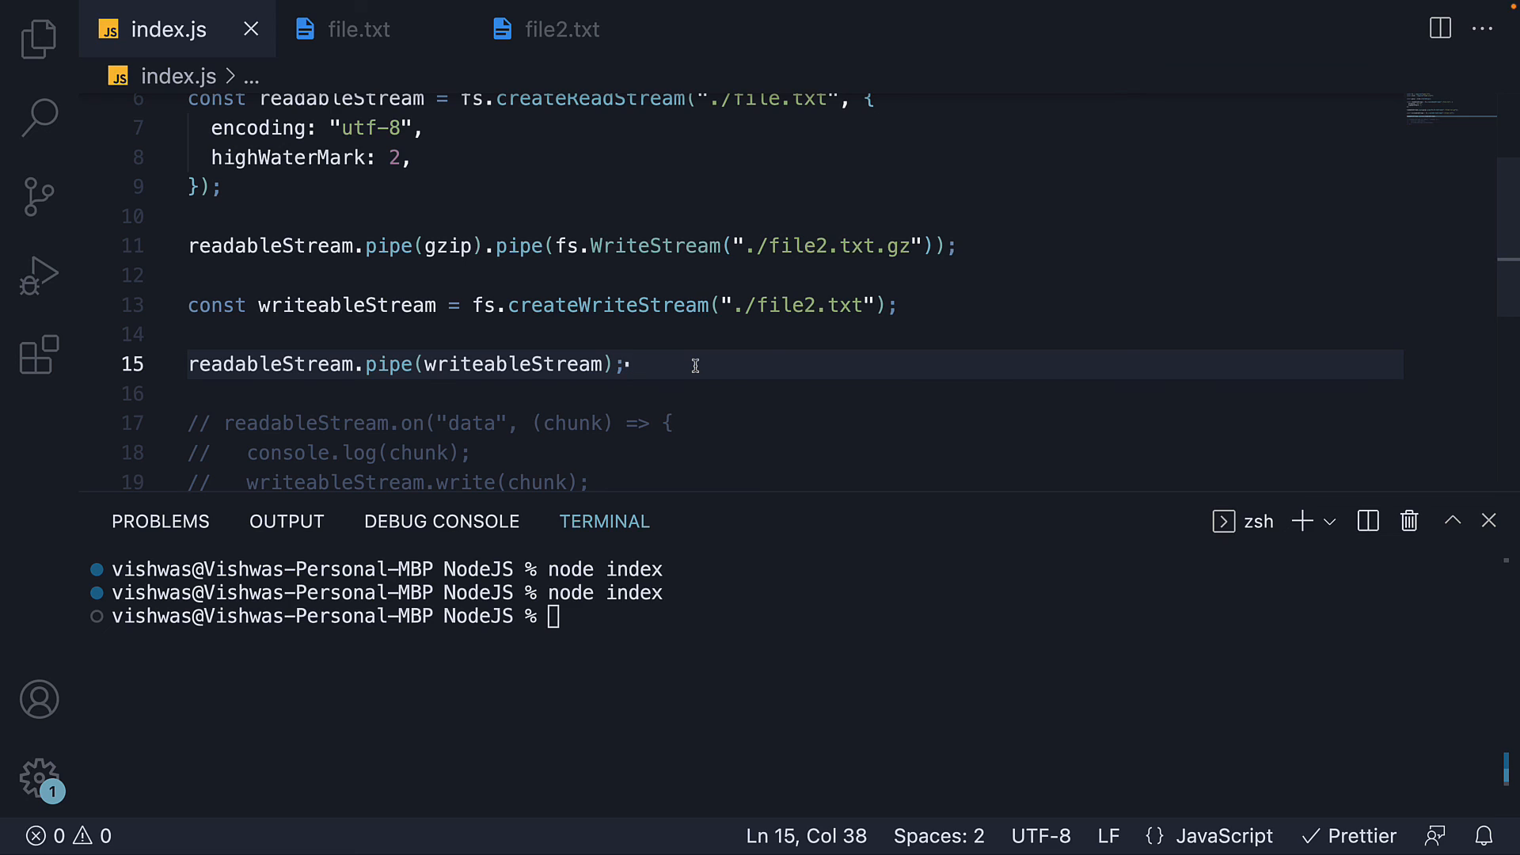
click(625, 364)
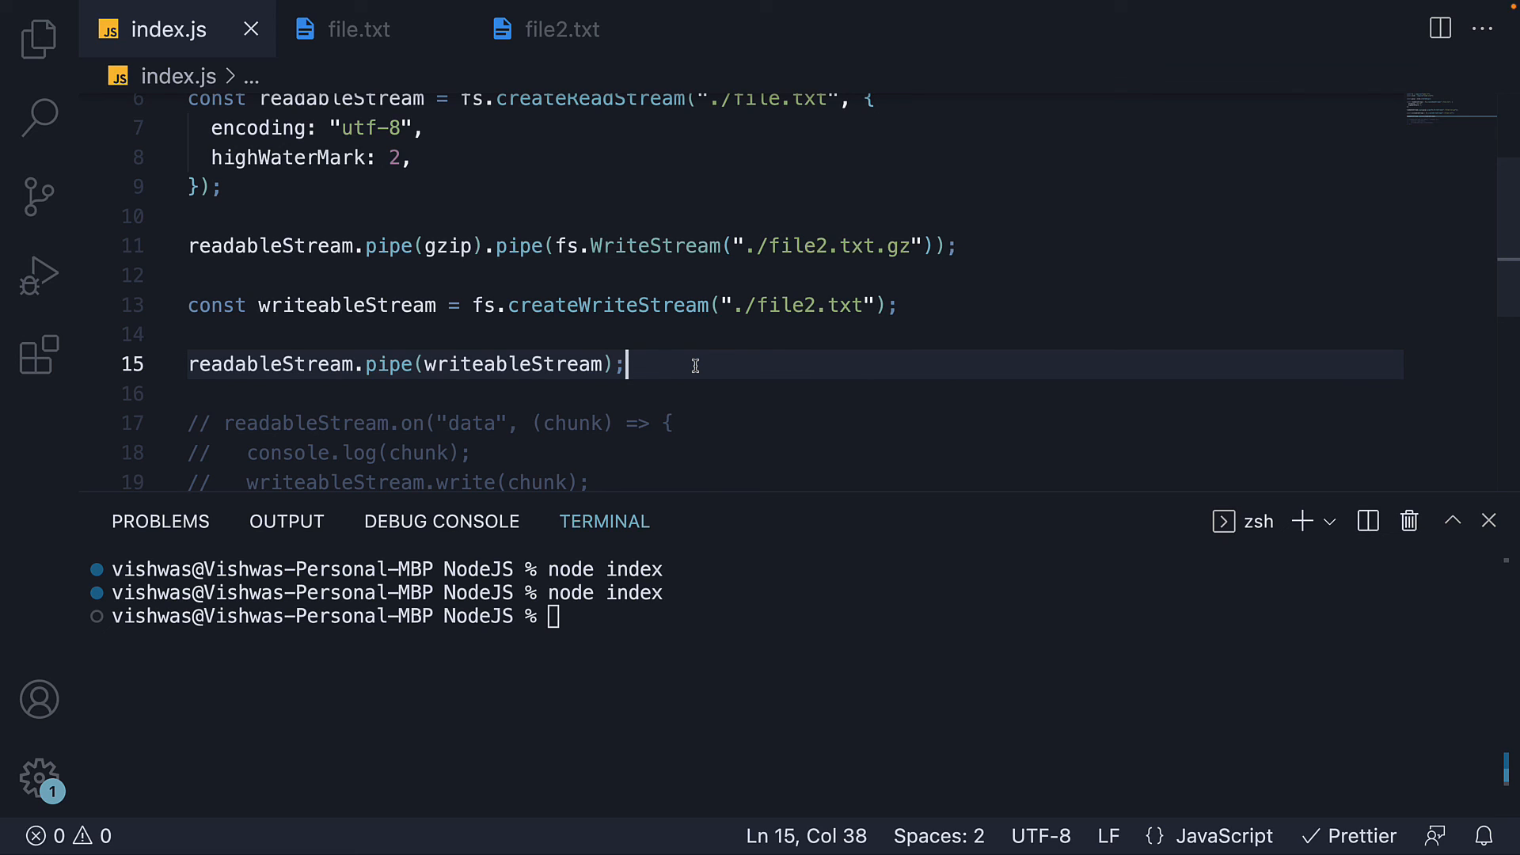